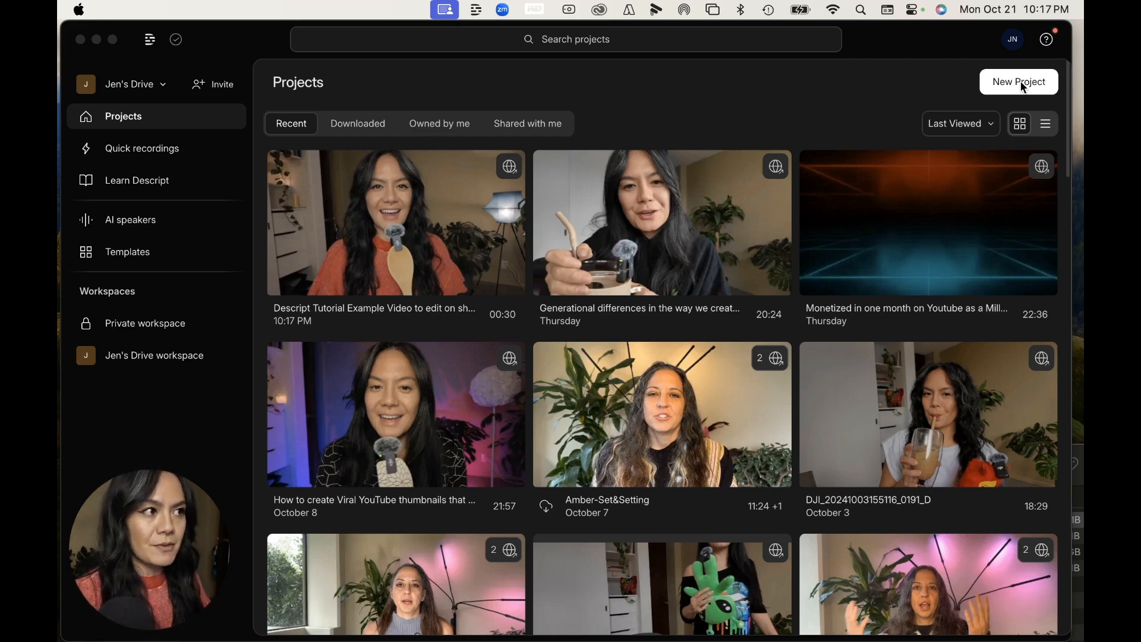
mouse_move(199, 250)
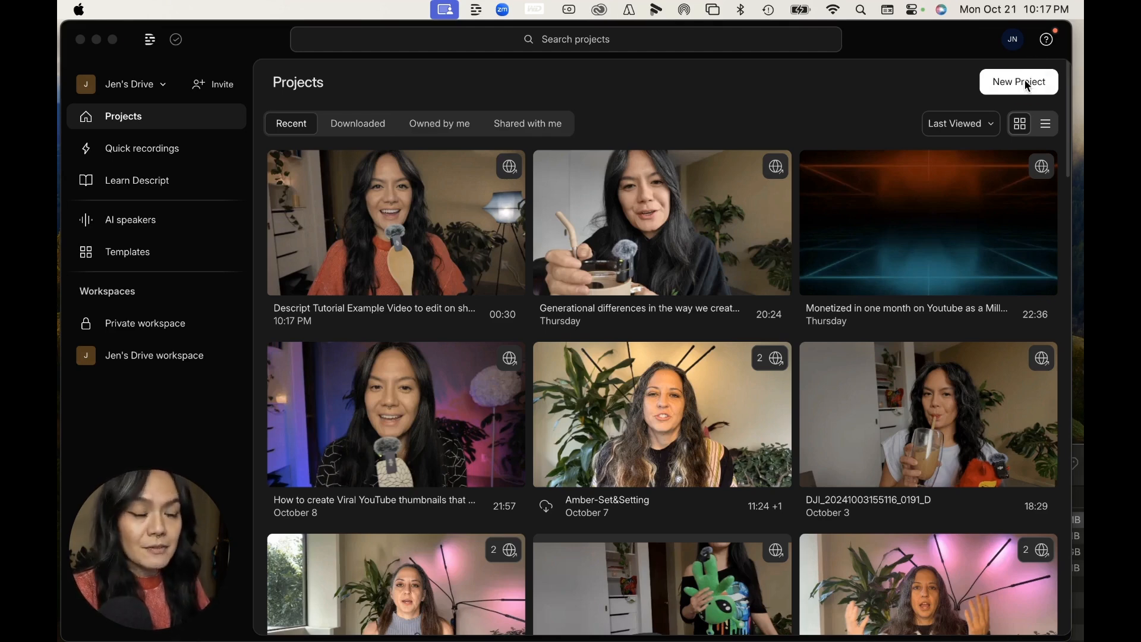
Start a new blank Descript project from the Projects dashboard
left_click(1018, 81)
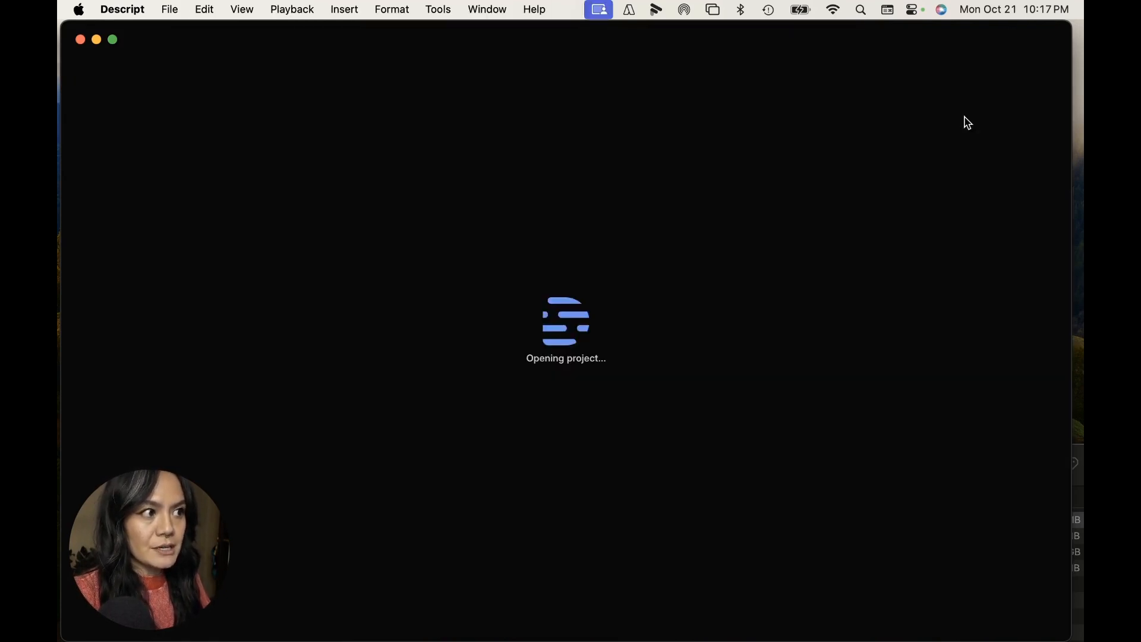
mouse_move(954, 151)
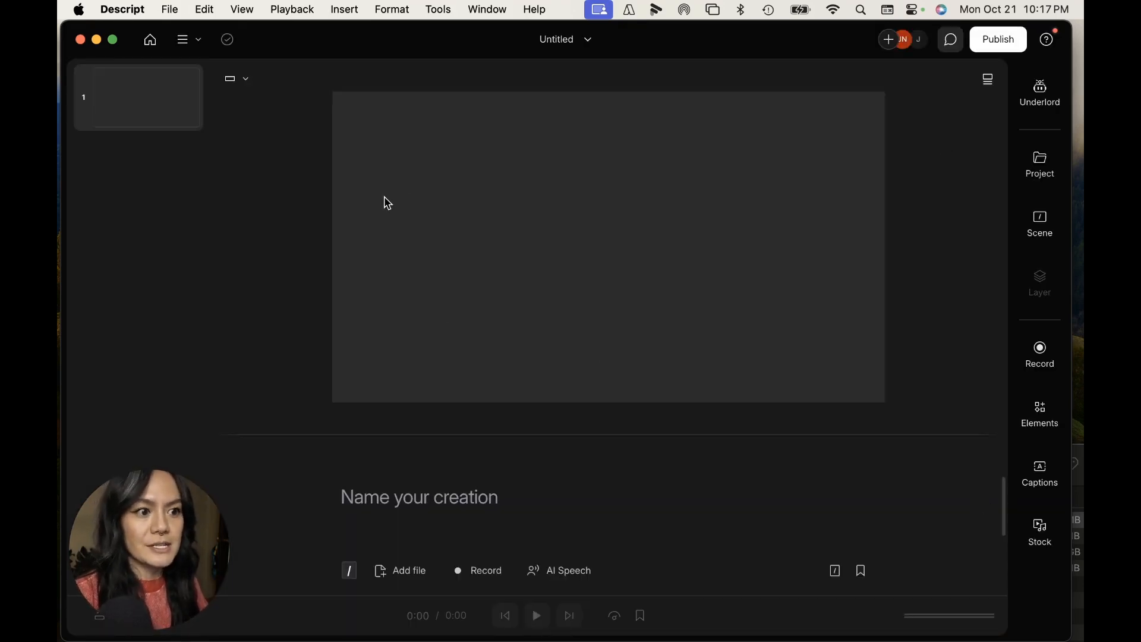
mouse_move(854, 244)
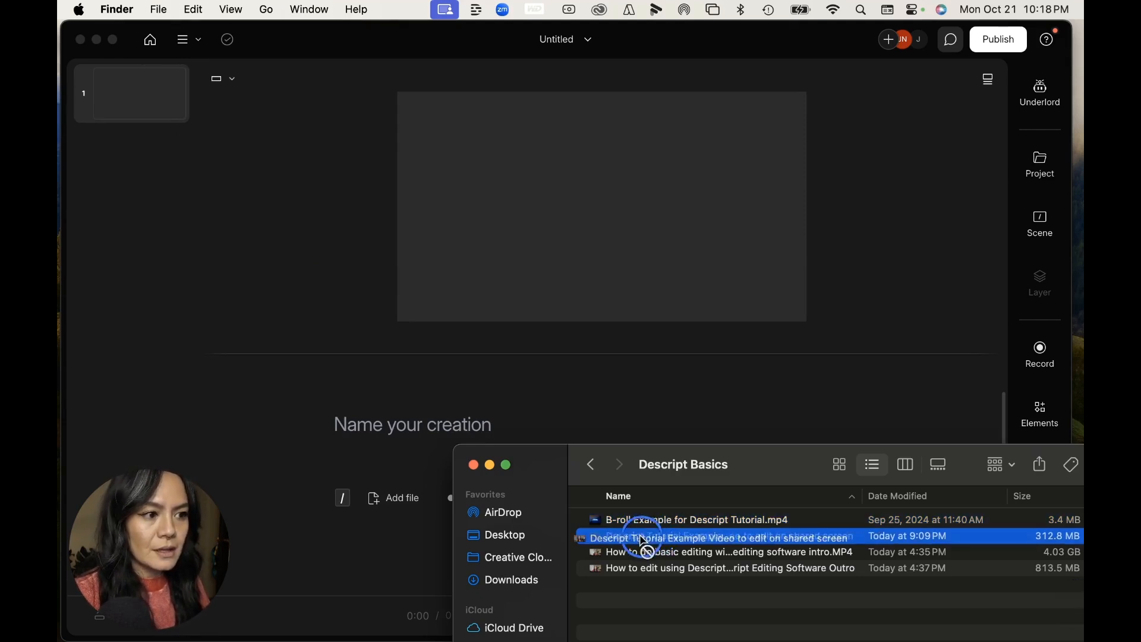
Import the Descript Tutorial Example Video from Finder into the project script
left_click_drag(641, 538, 317, 462)
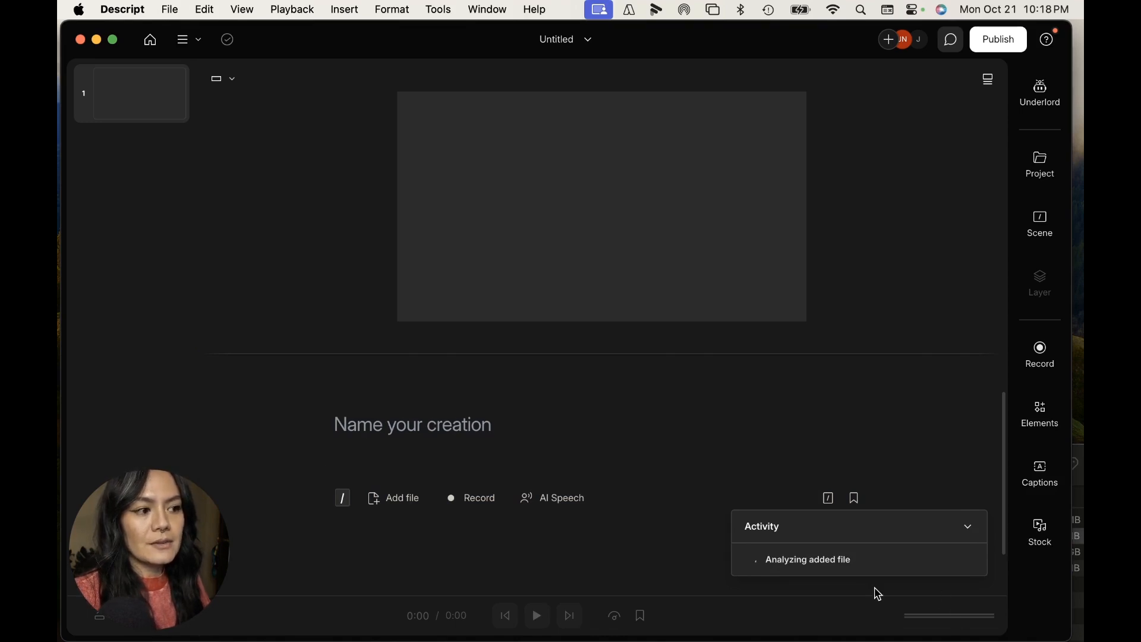
mouse_move(868, 599)
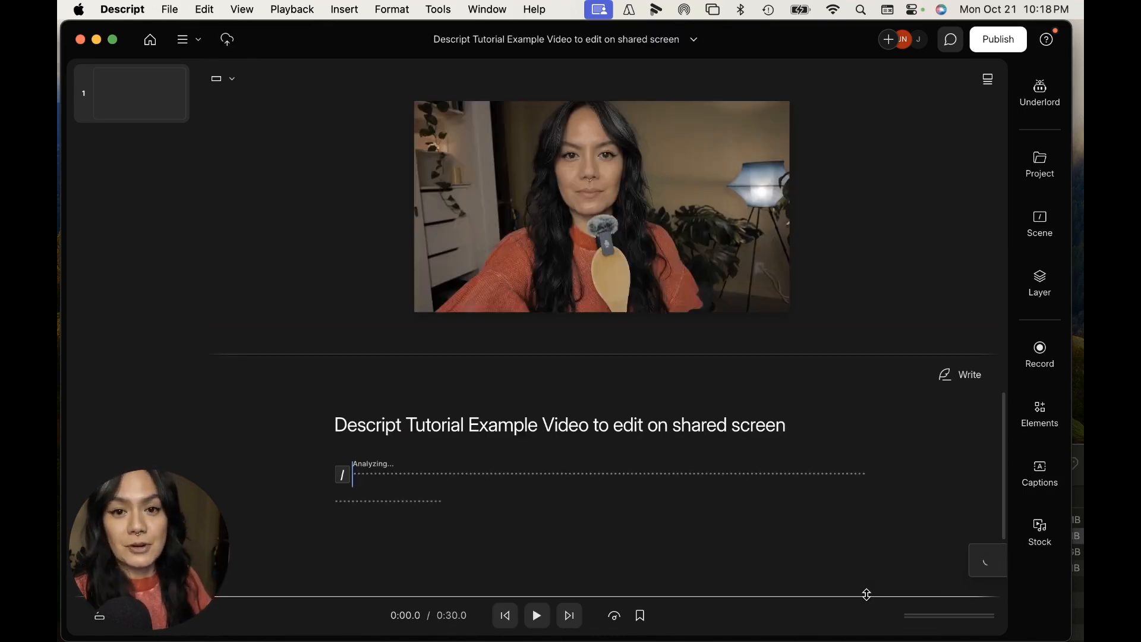
left_click(1040, 89)
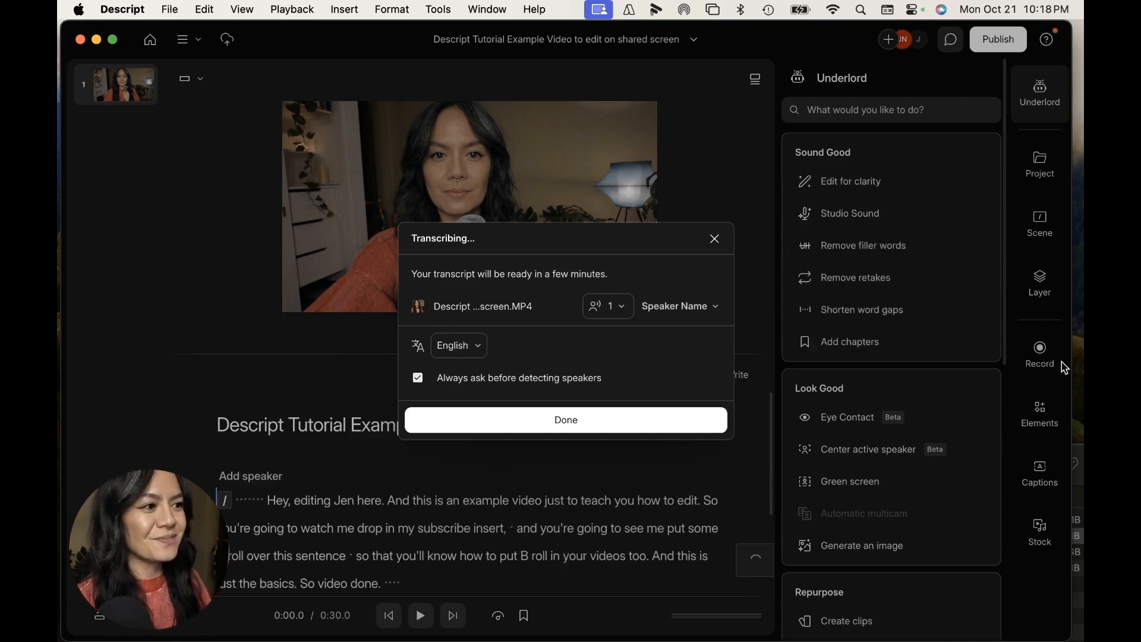
Confirm transcription with English and one speaker so the transcript fills the script
left_click(1040, 349)
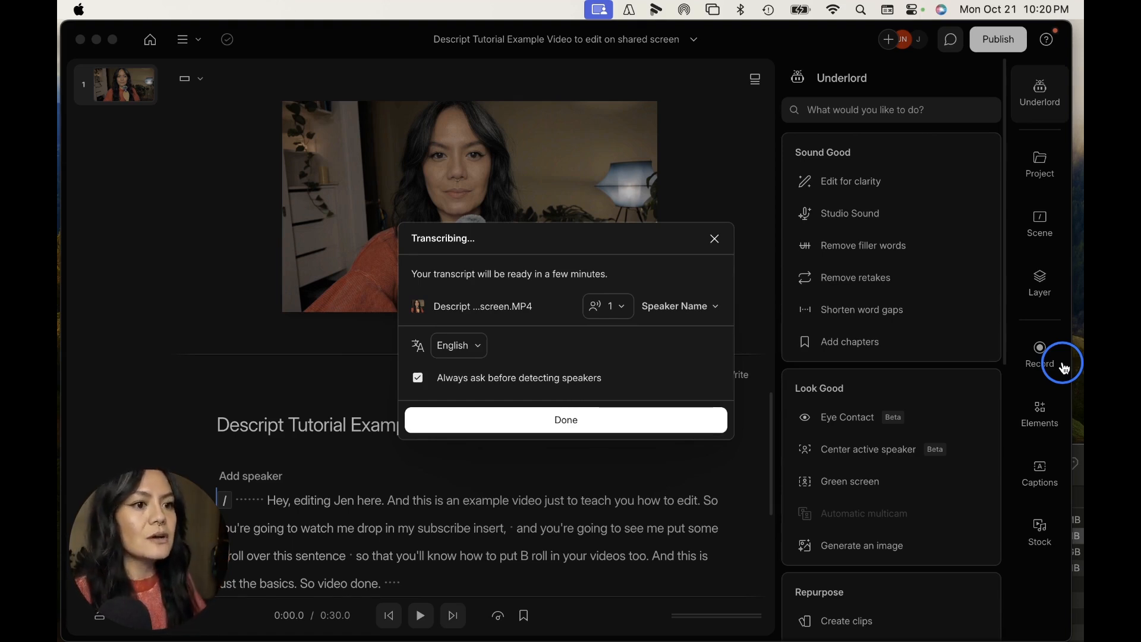
mouse_move(573, 420)
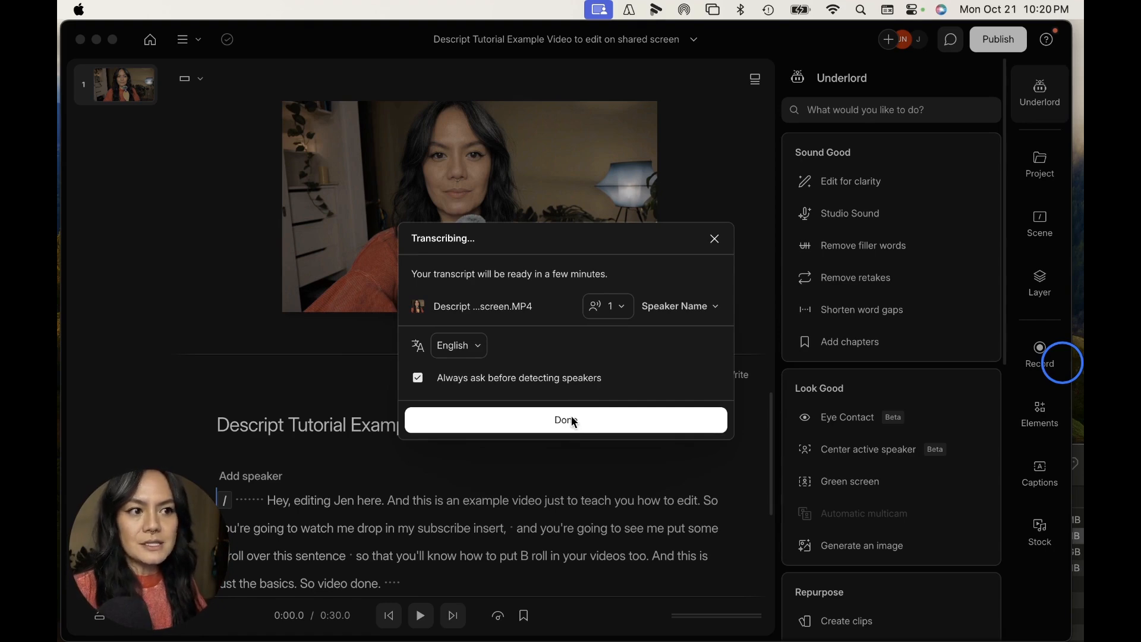
mouse_move(417, 247)
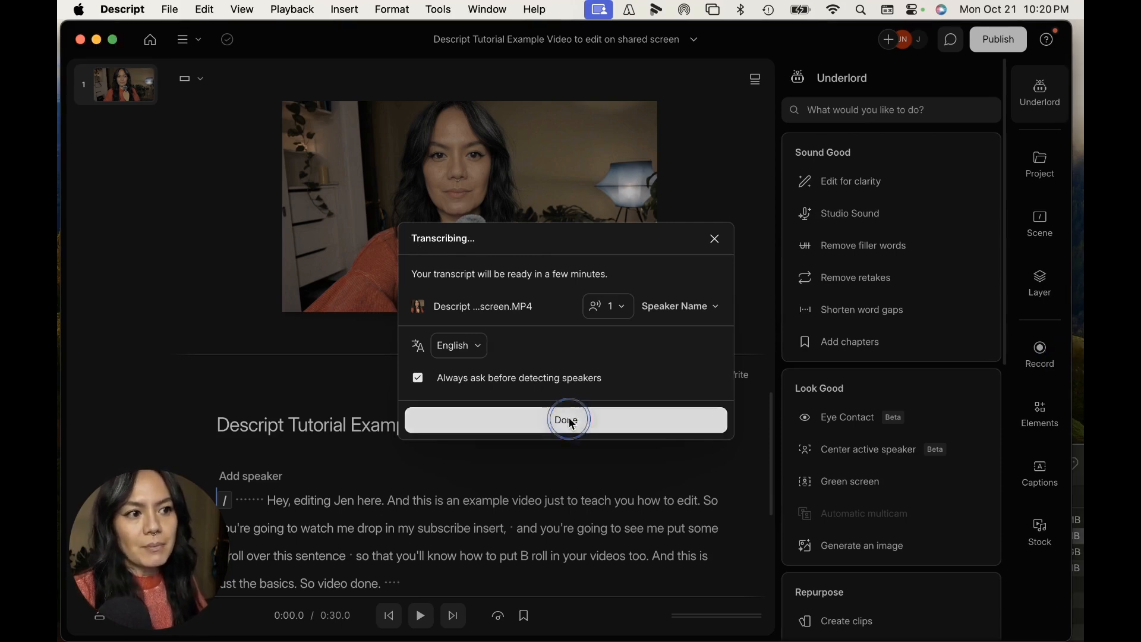
left_click(566, 420)
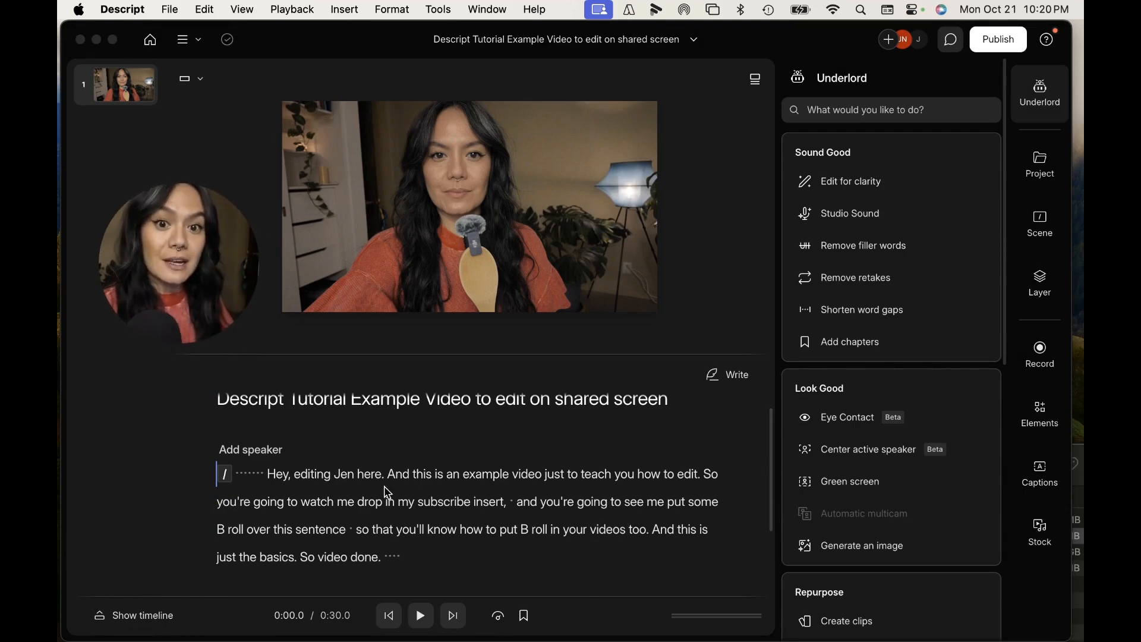
left_click(421, 616)
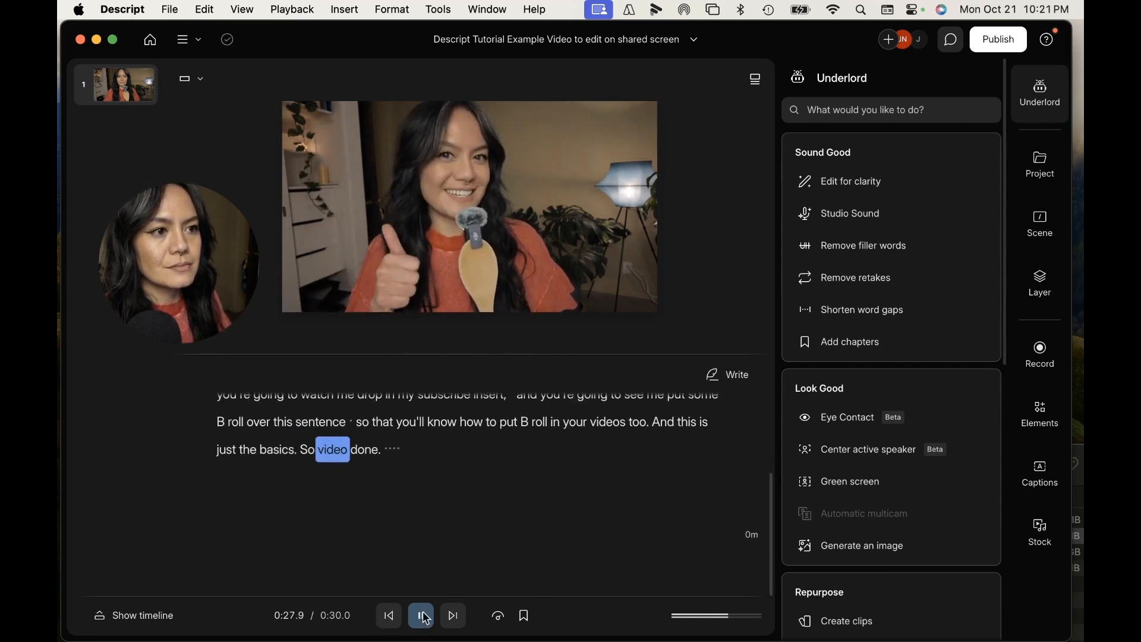
left_click(420, 615)
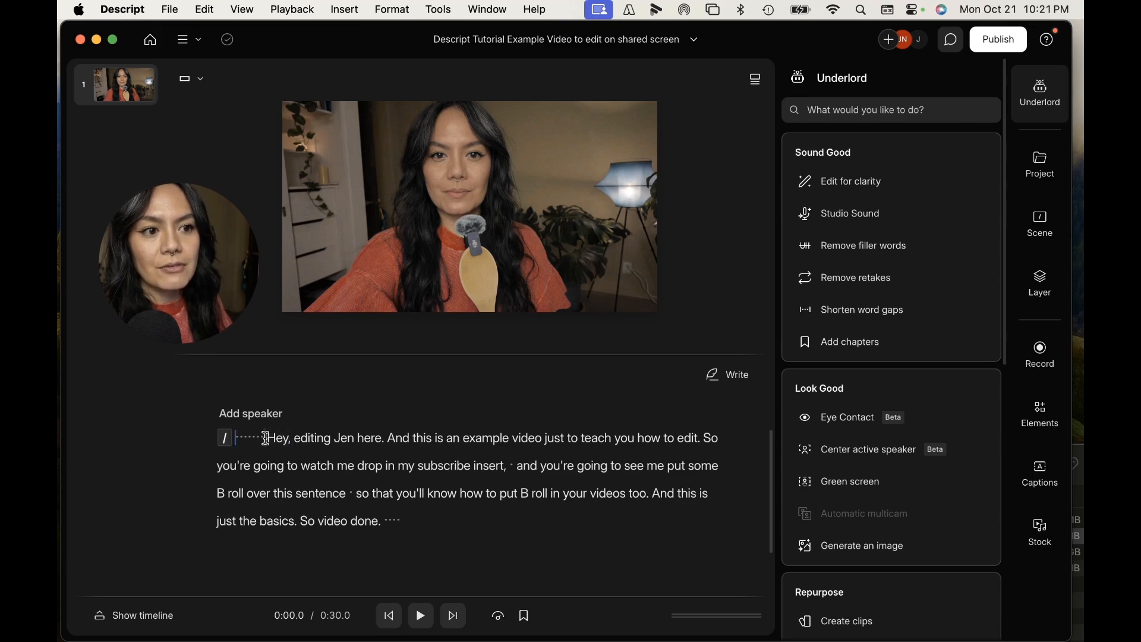
Delete the 1.4-second gap before 'Hey' at the start of the script
left_click(236, 438)
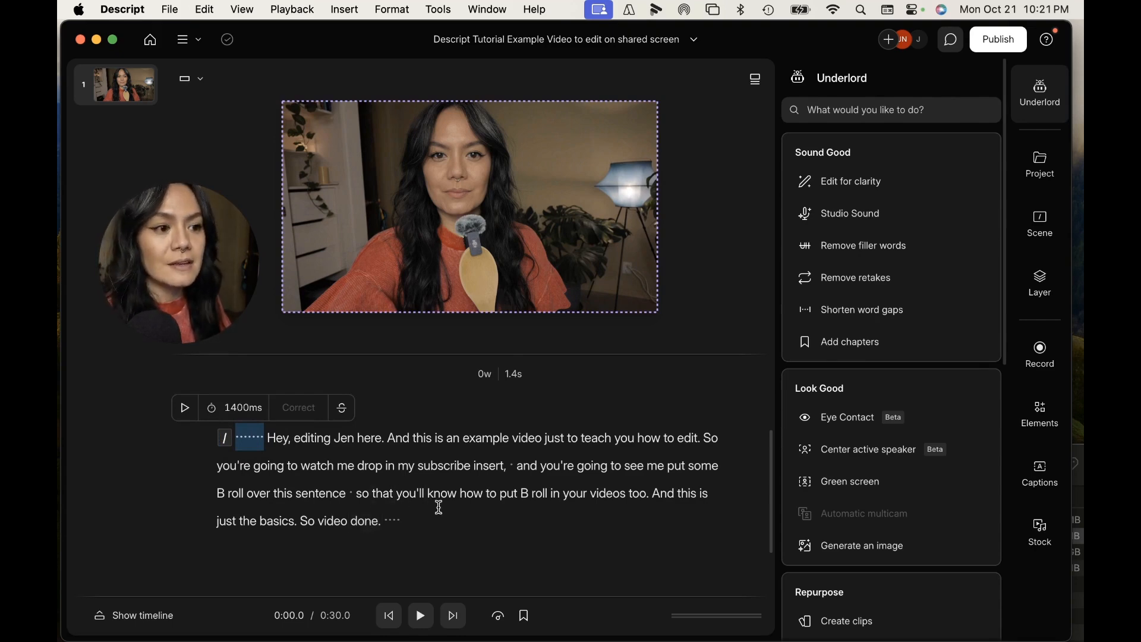
mouse_move(441, 515)
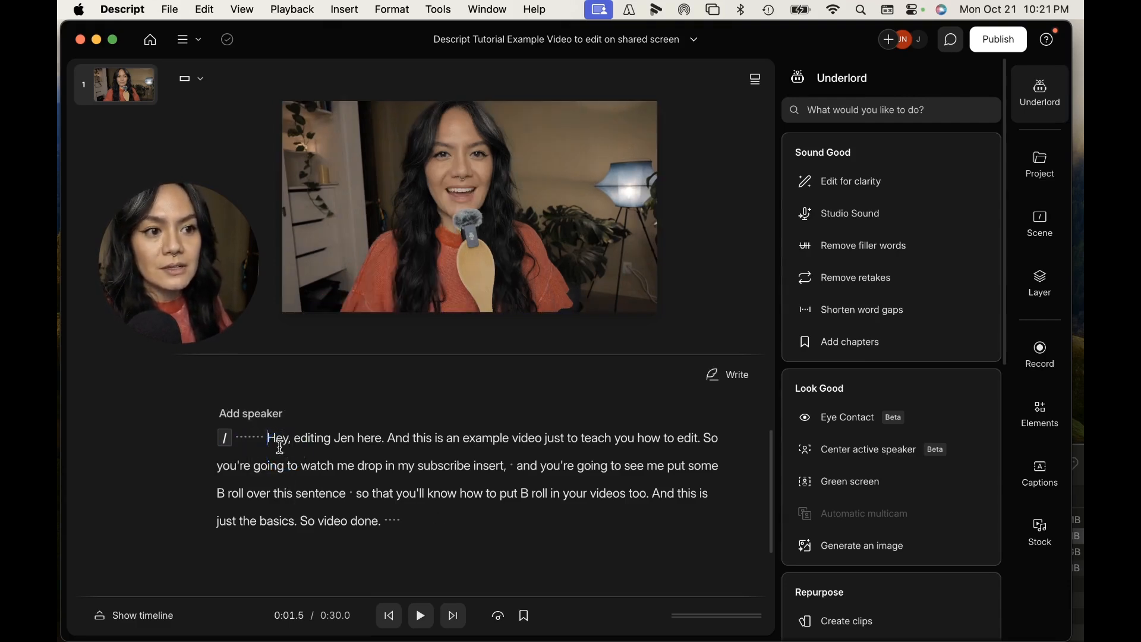
left_click(237, 438)
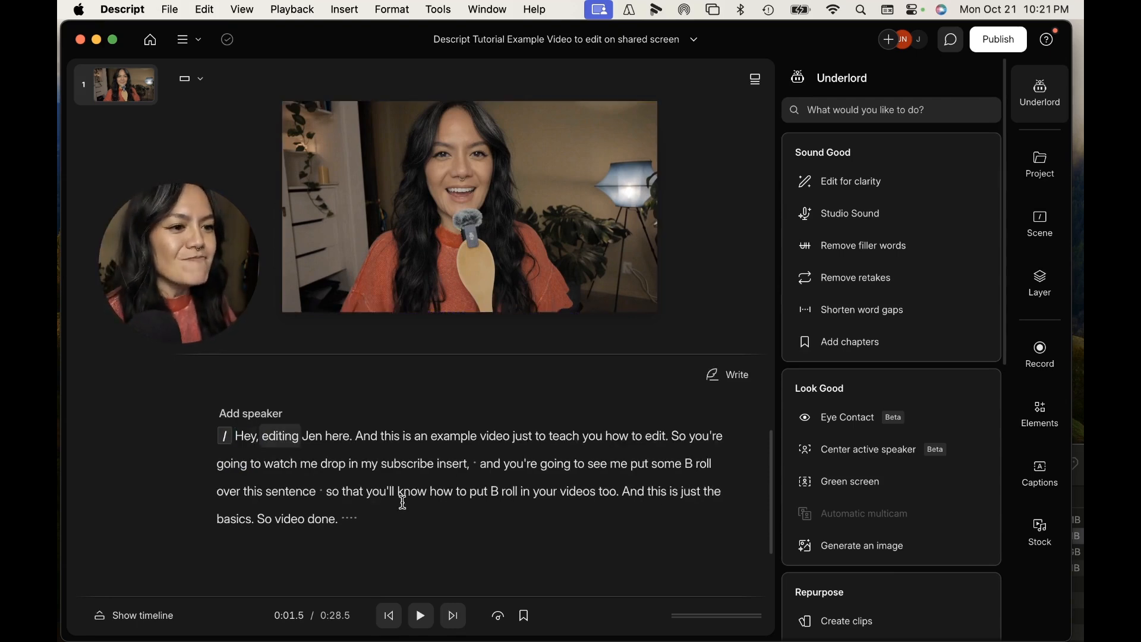
left_click(356, 520)
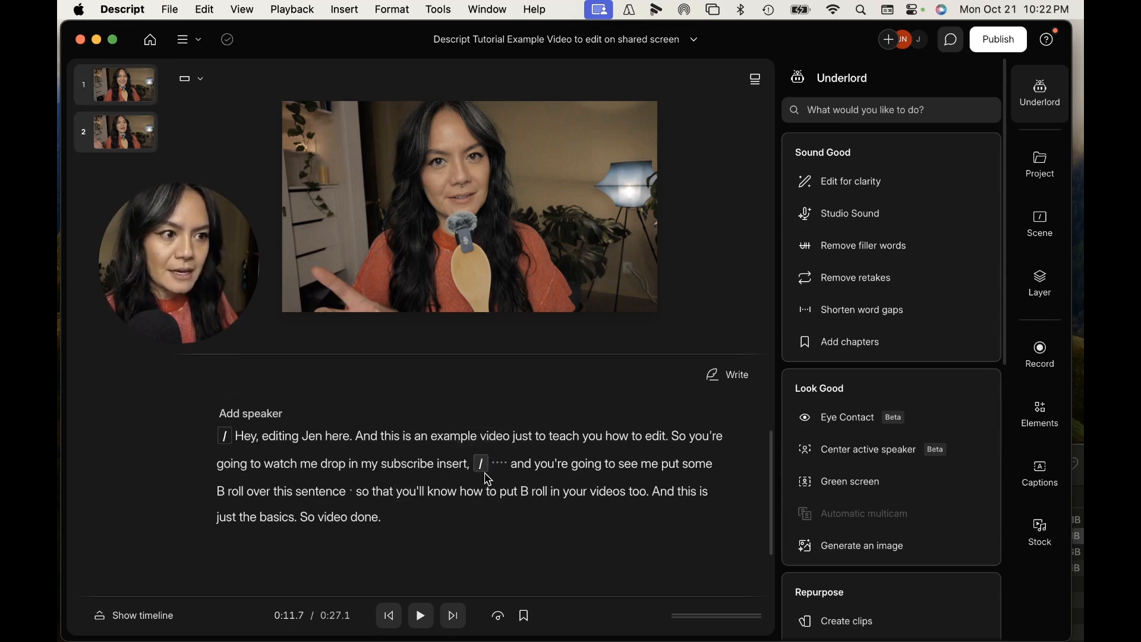
mouse_move(481, 462)
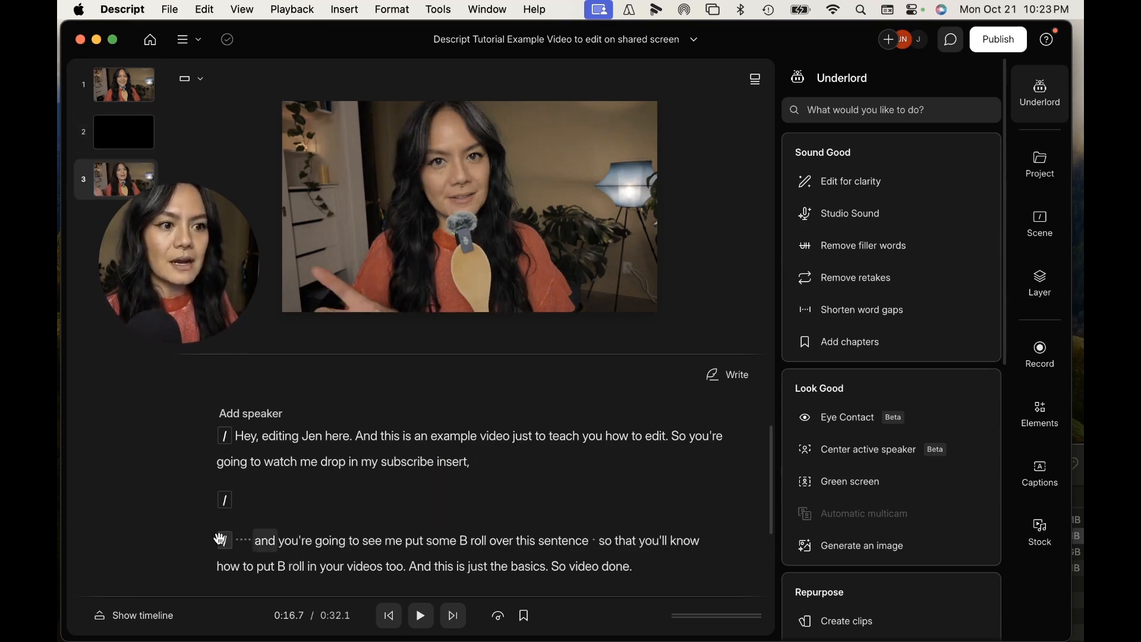
Cut the trailing pause and add a blank scene after 'subscribe insert,'
left_click(224, 499)
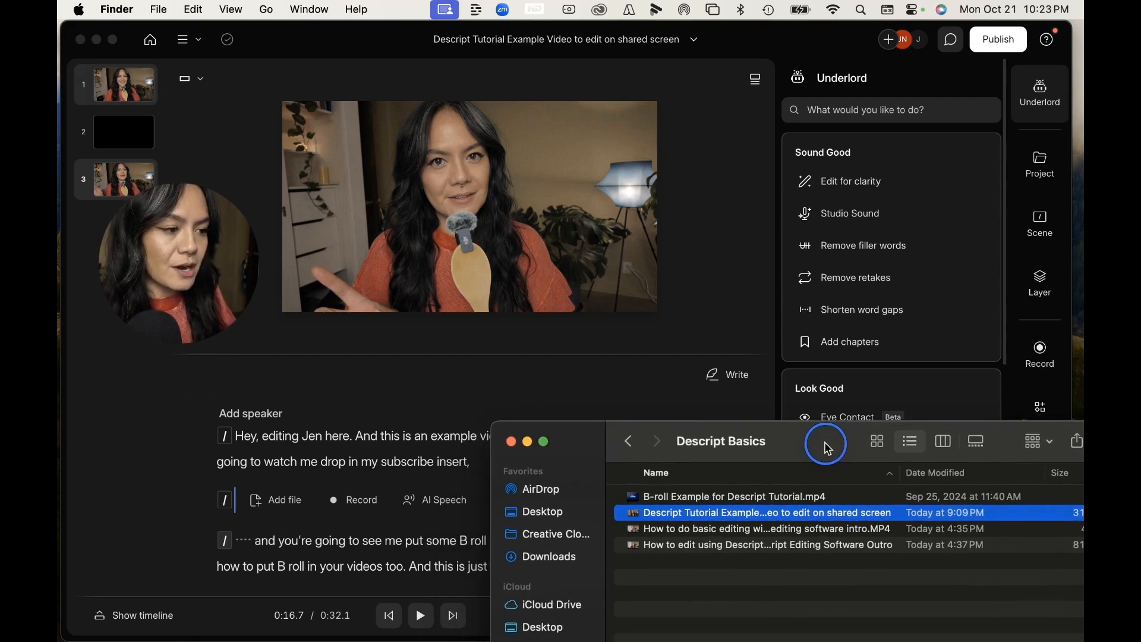
mouse_move(670, 502)
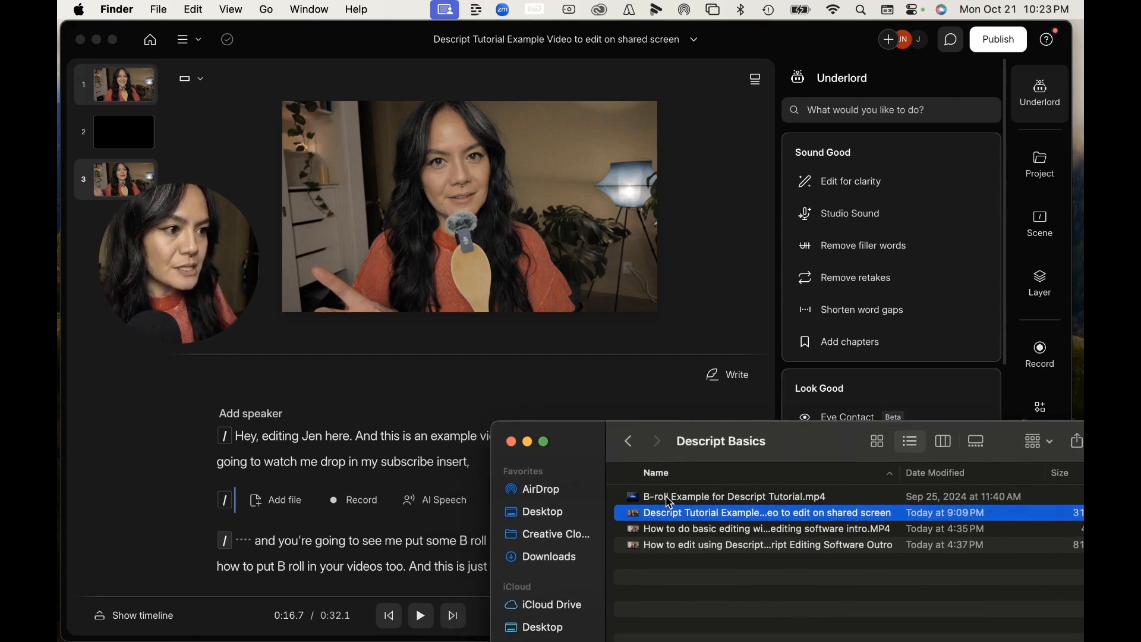
mouse_move(817, 475)
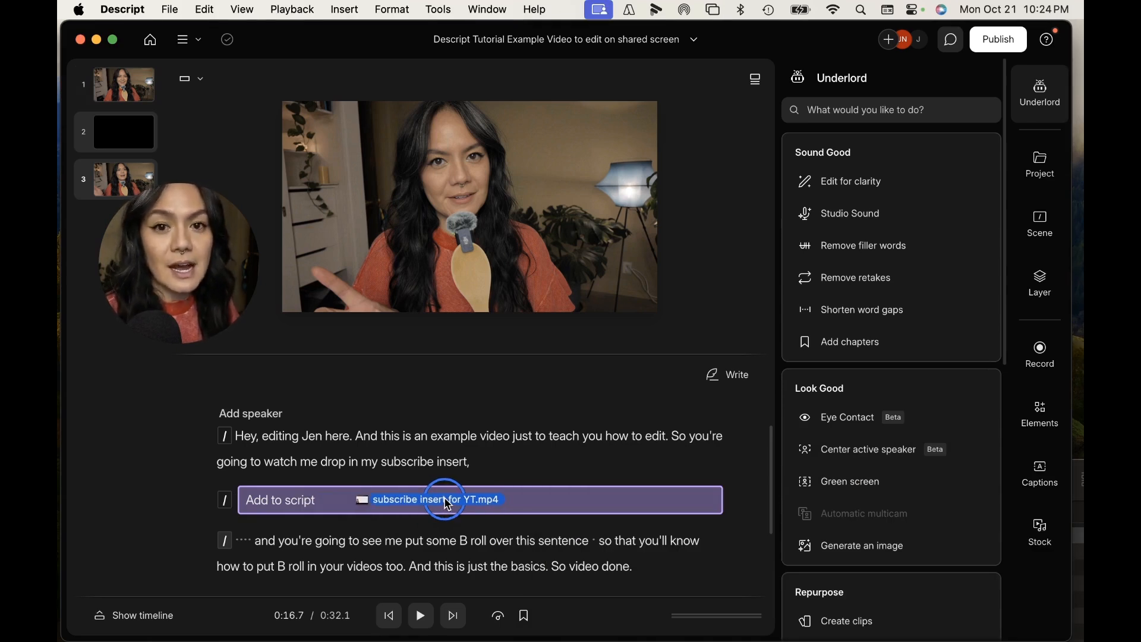
Drop subscribe insert for YT.mp4 into the empty scene and dismiss transcription
left_click(446, 500)
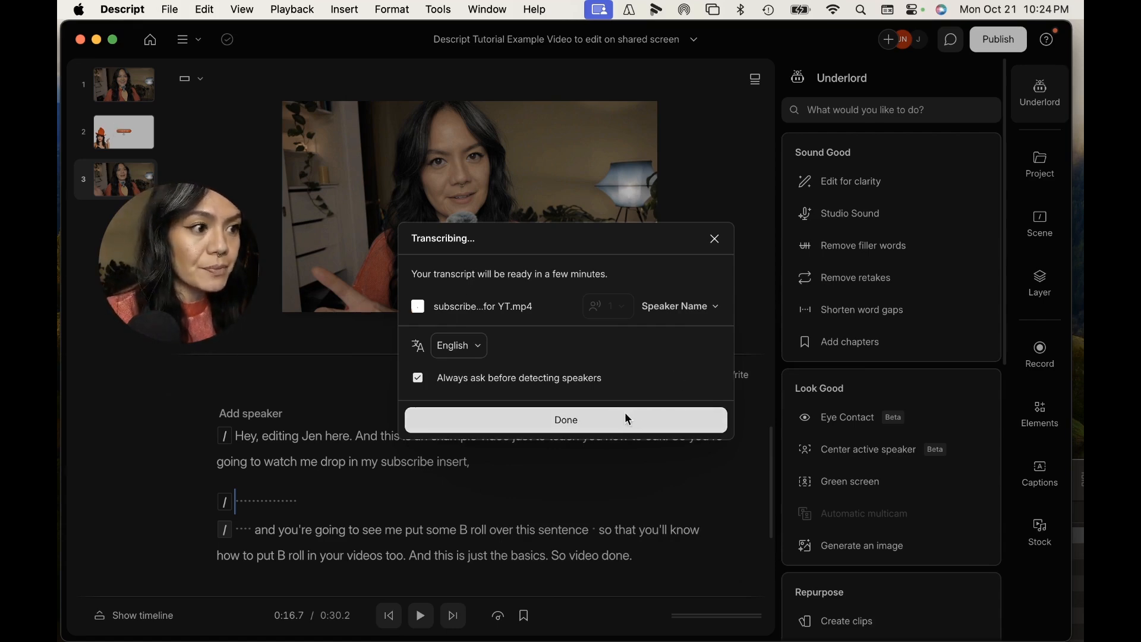
left_click(566, 420)
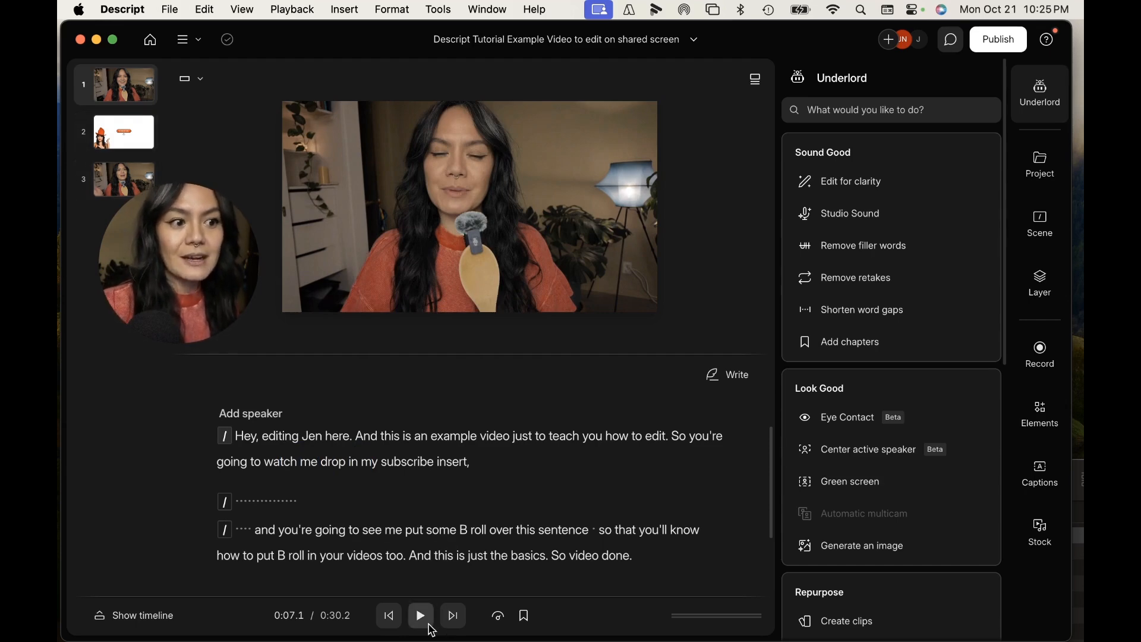
mouse_move(421, 616)
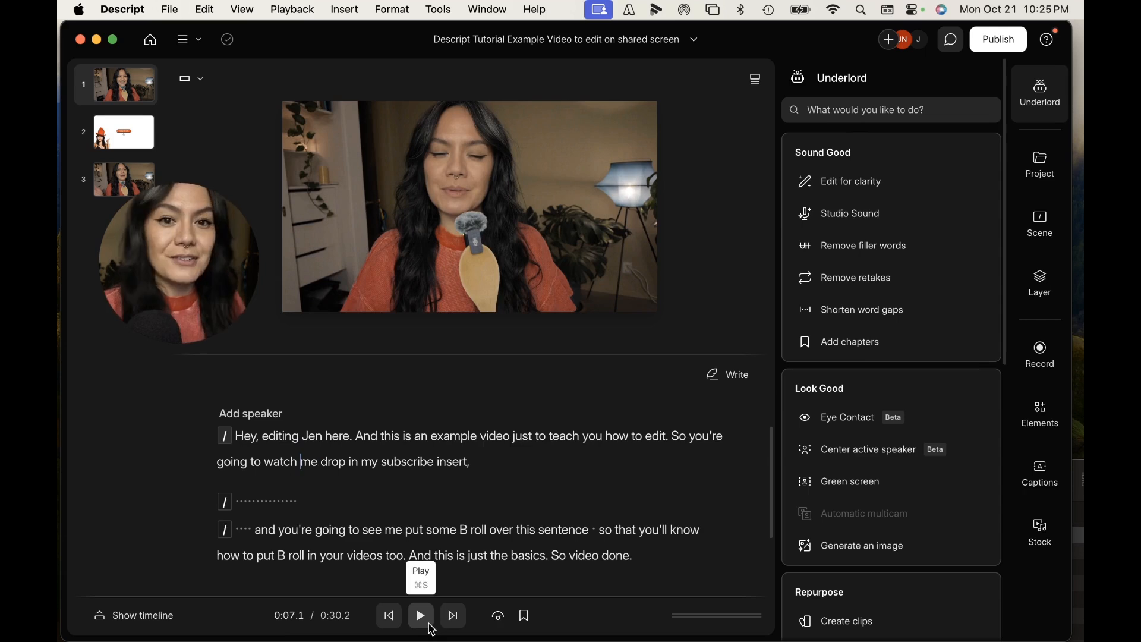
left_click(420, 616)
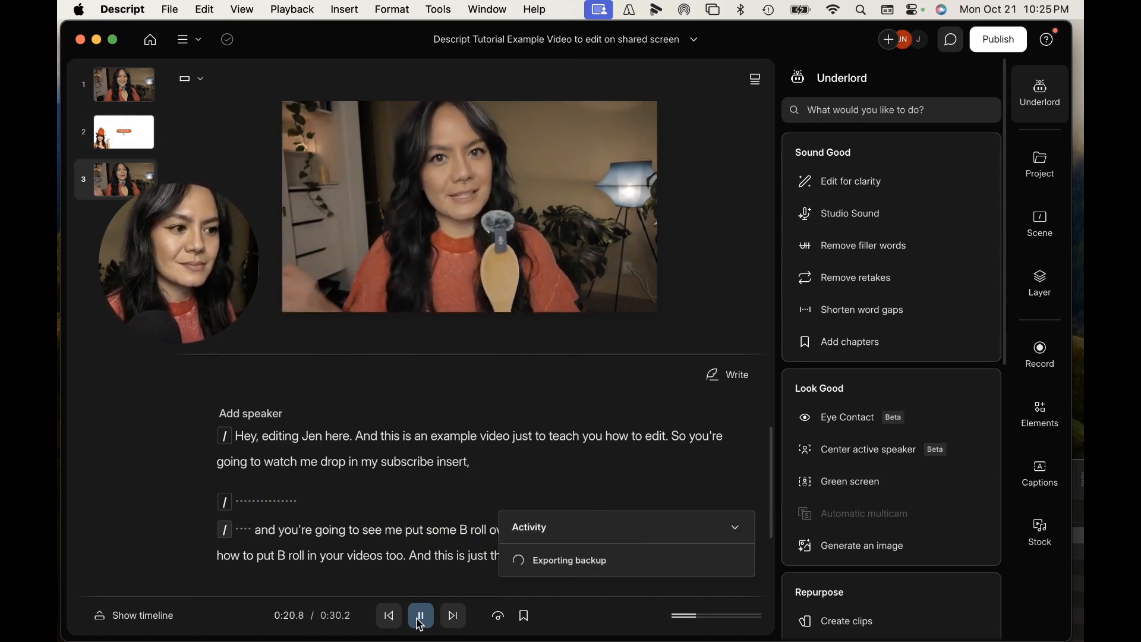
left_click(420, 616)
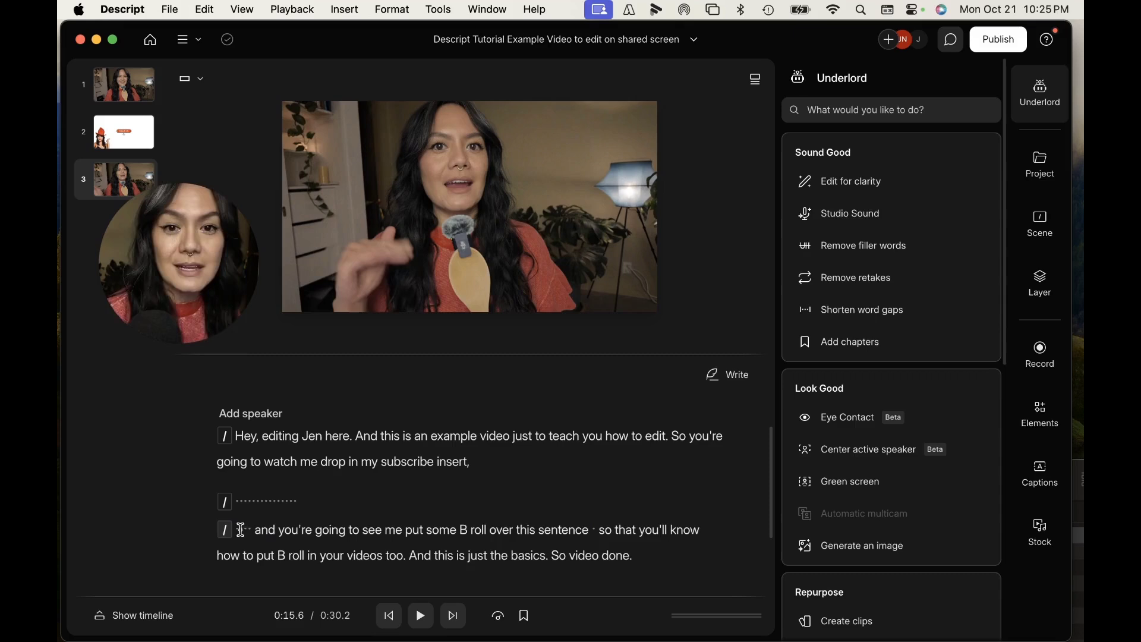
left_click(254, 532)
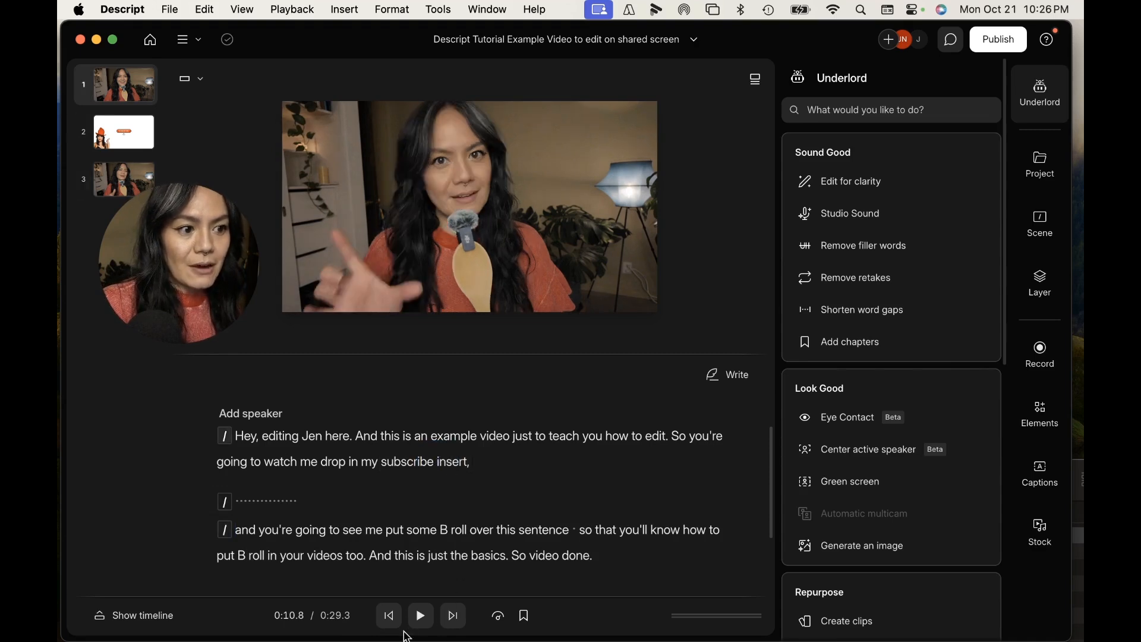
Play back the edit to check the removed pause before 'and you're going to see me'
left_click(420, 615)
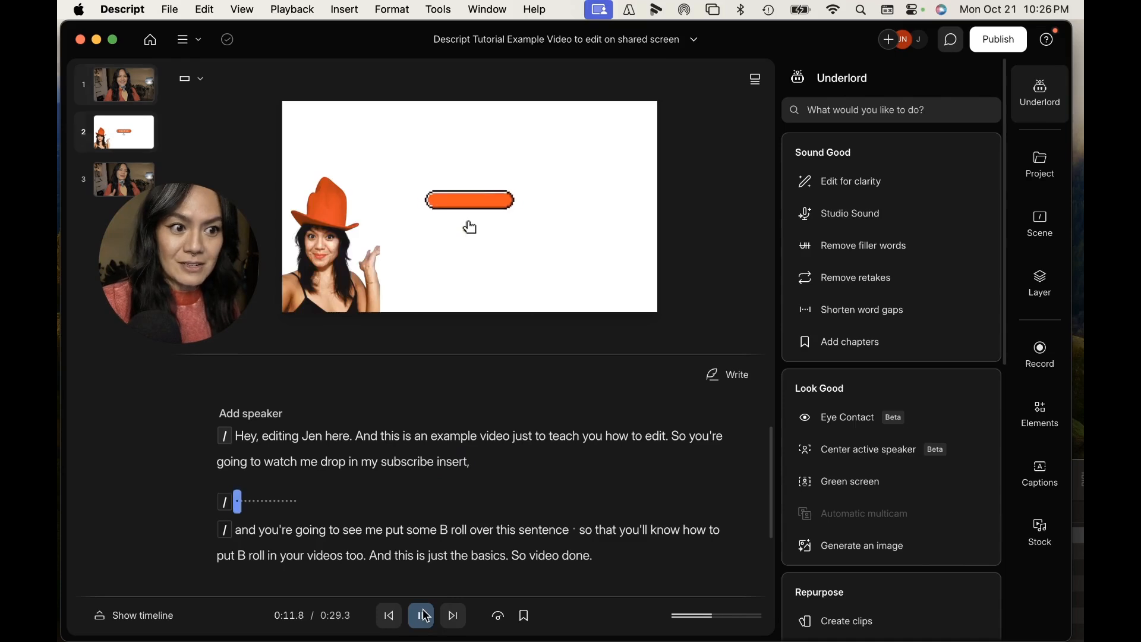
left_click(422, 615)
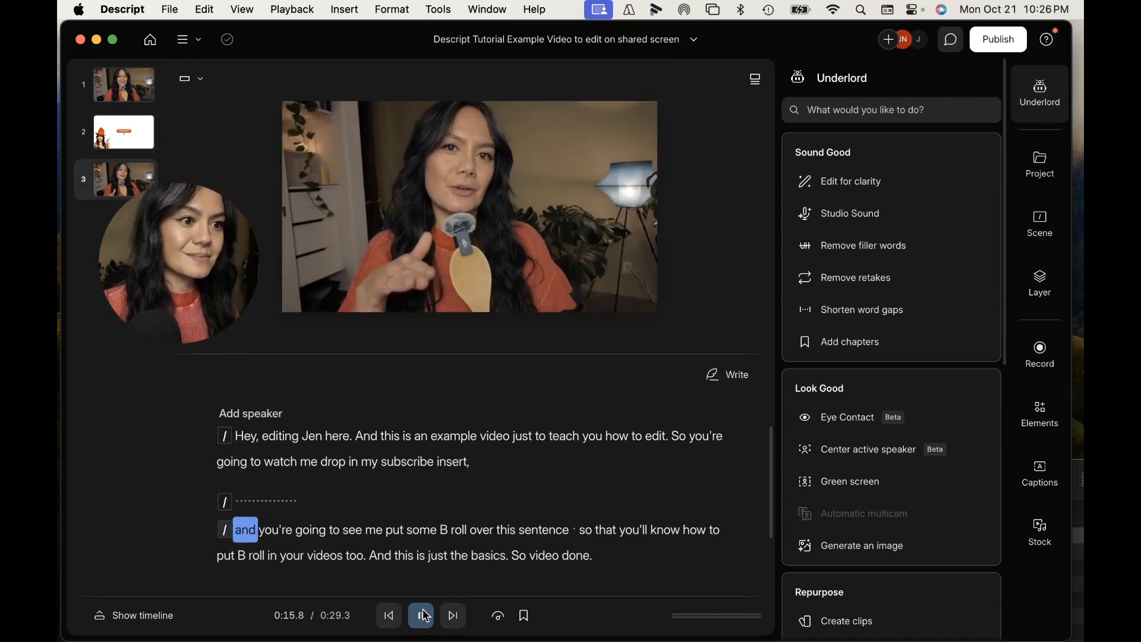
left_click(421, 616)
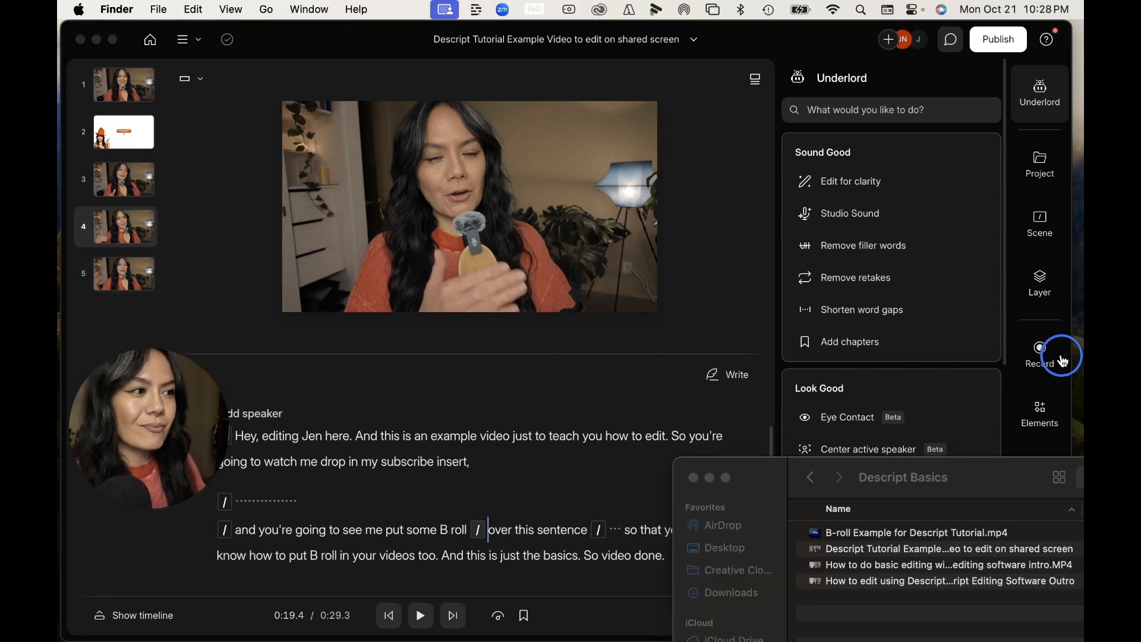
mouse_move(1078, 417)
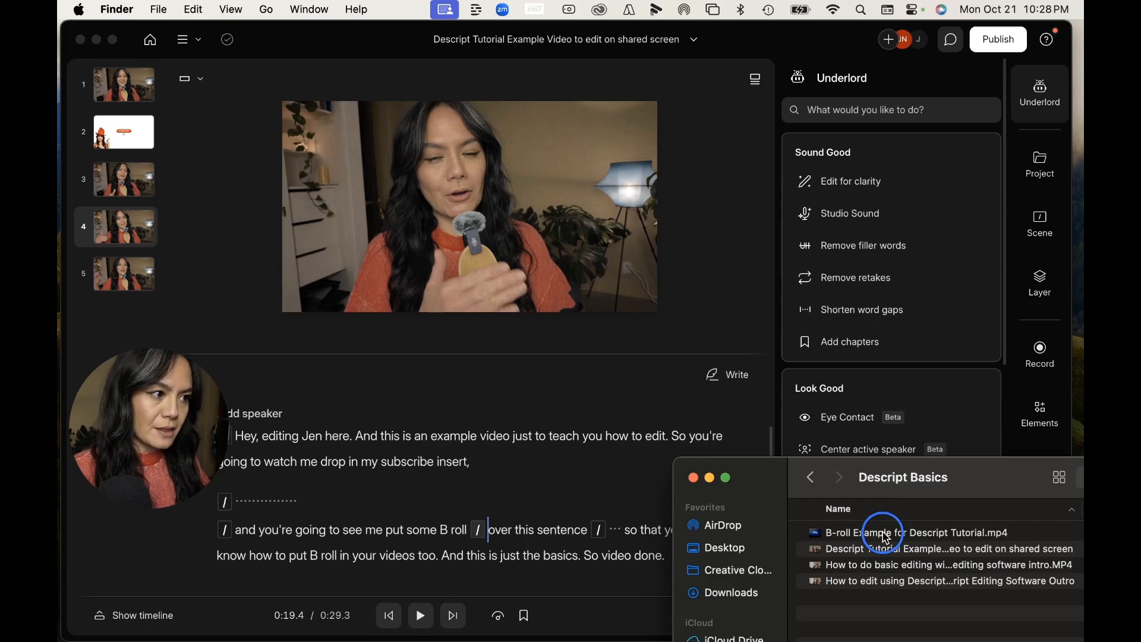
Pick the B-roll example clip in the Descript Basics folder
left_click(884, 532)
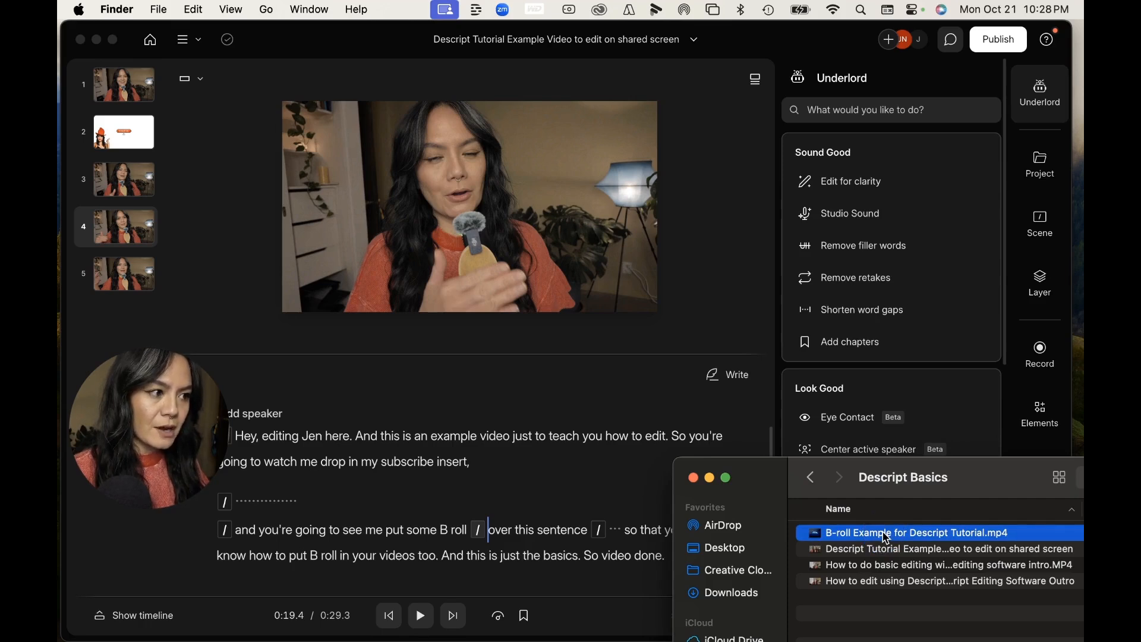
Drag B-roll Example for Descript Tutorial.mp4 onto scene 4 over 'over this sentence'
left_click_drag(916, 532, 616, 530)
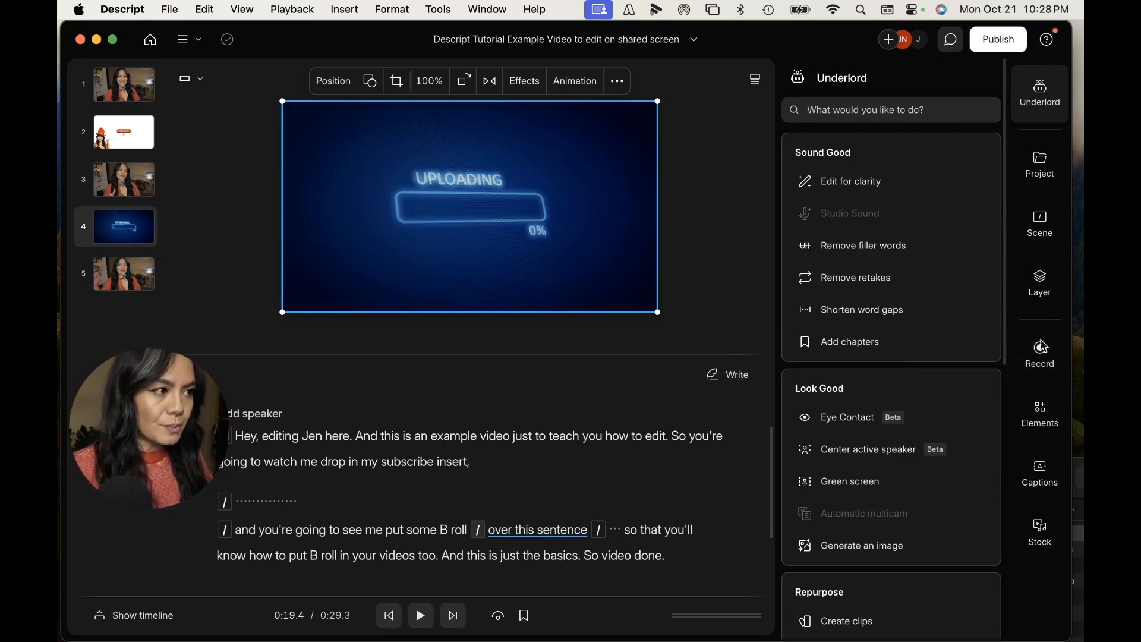
Show the B-roll layer's duration, 100% opacity, and size and position properties
left_click(1040, 285)
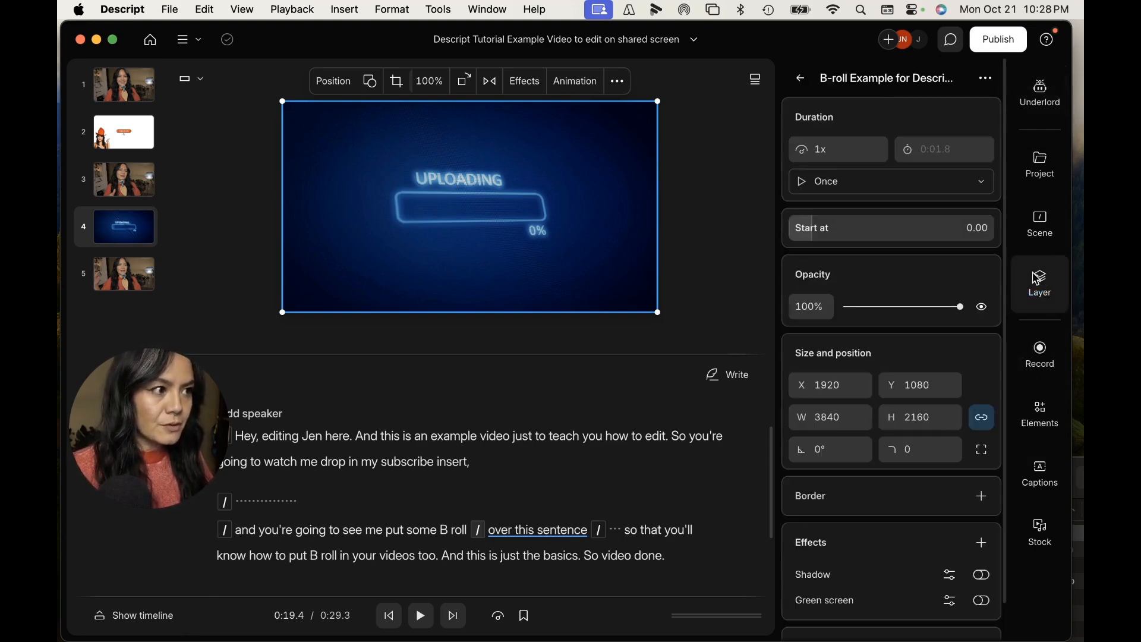
mouse_move(561, 186)
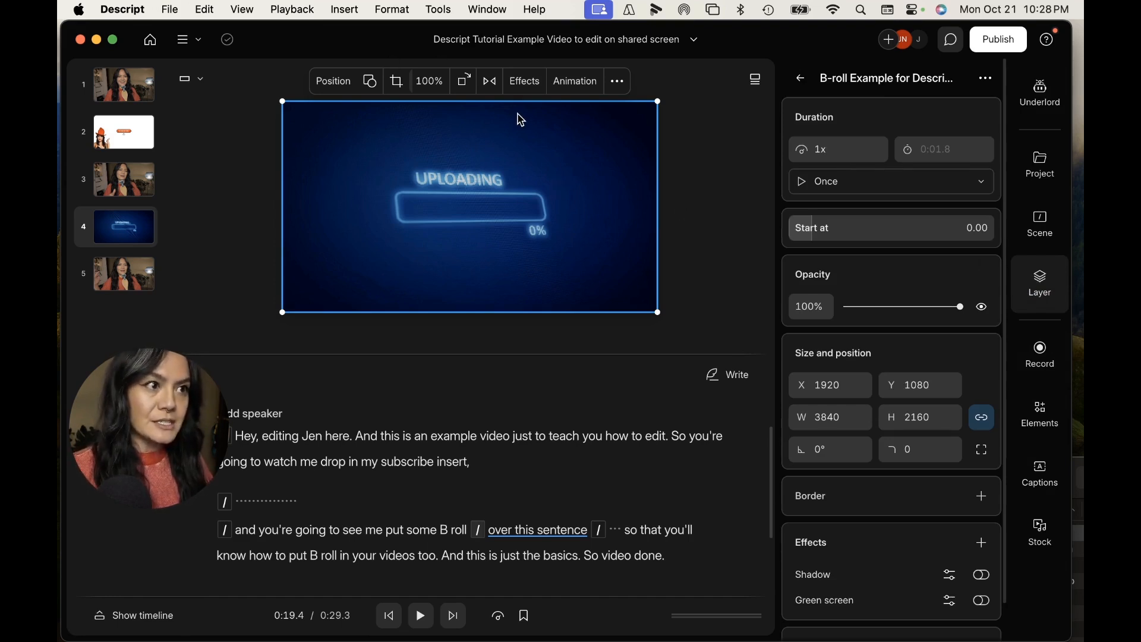
mouse_move(643, 174)
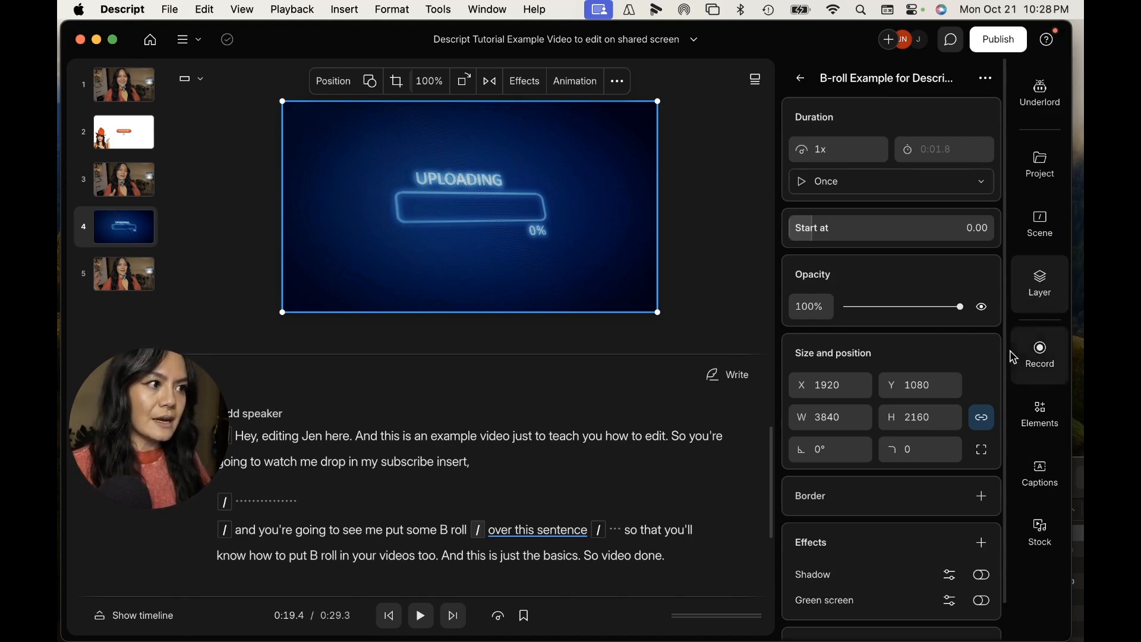
mouse_move(981, 307)
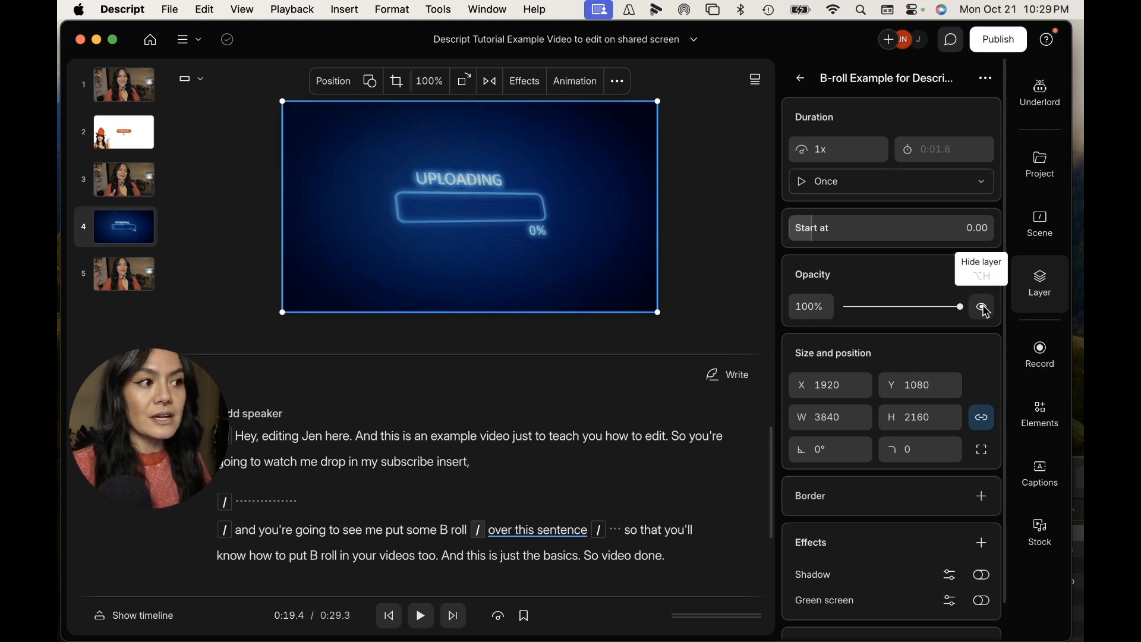
left_click(982, 307)
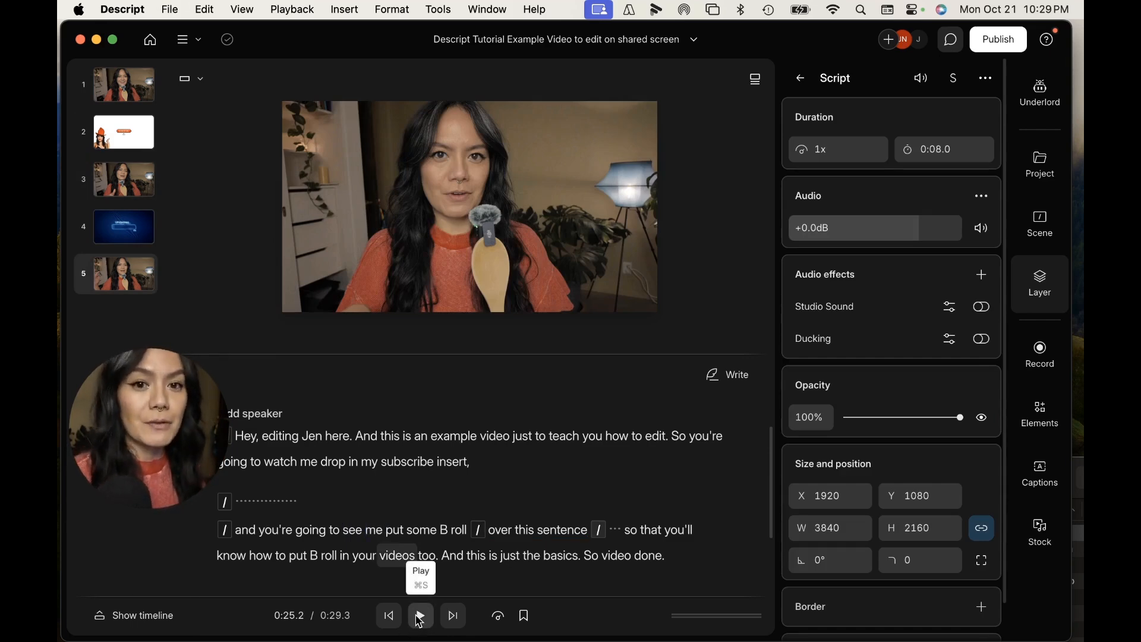
left_click(421, 616)
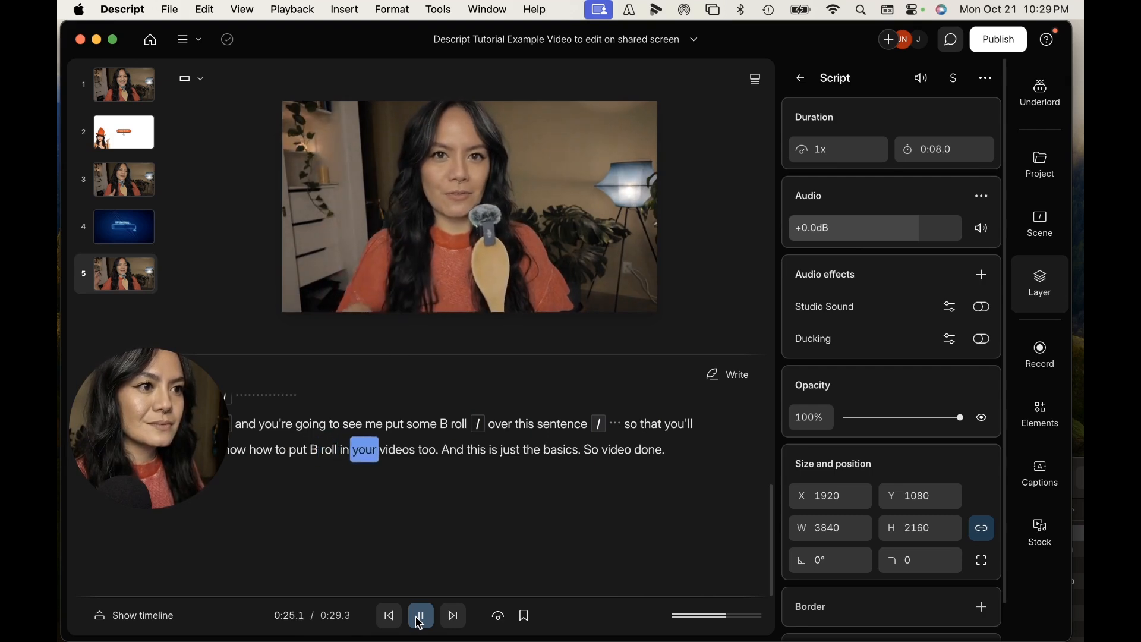
left_click(420, 615)
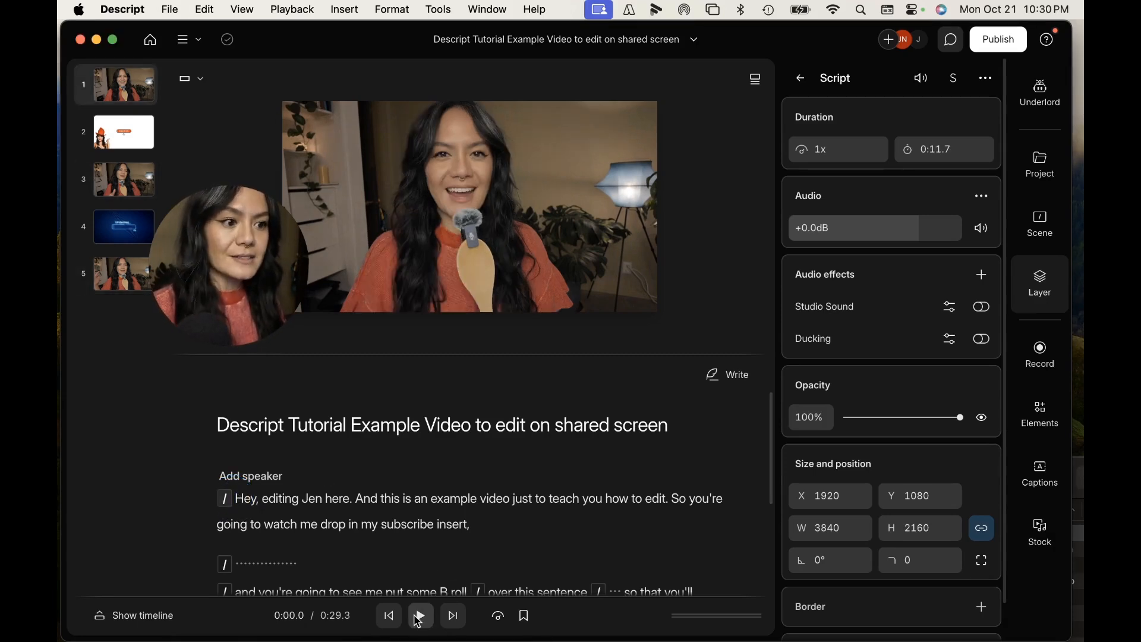
left_click(420, 616)
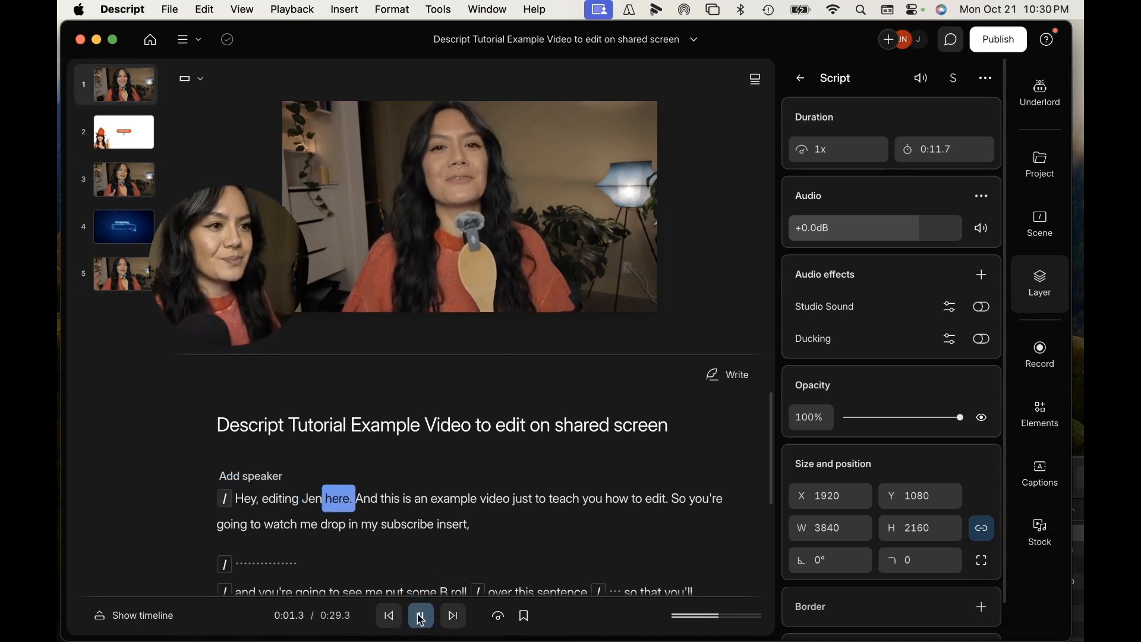
left_click(419, 616)
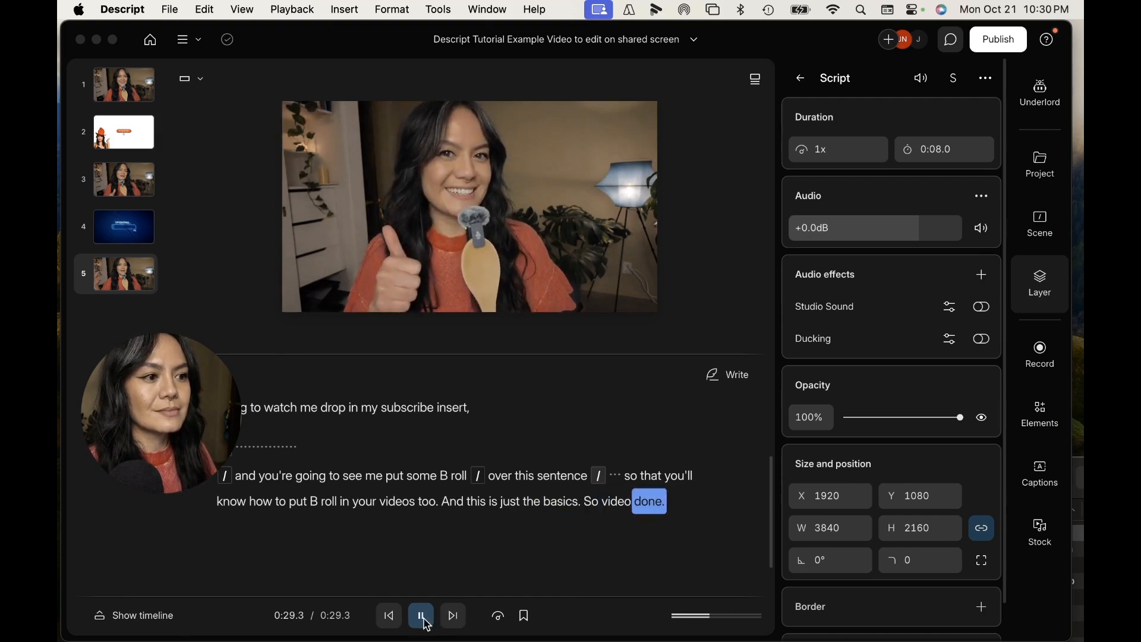
left_click(420, 616)
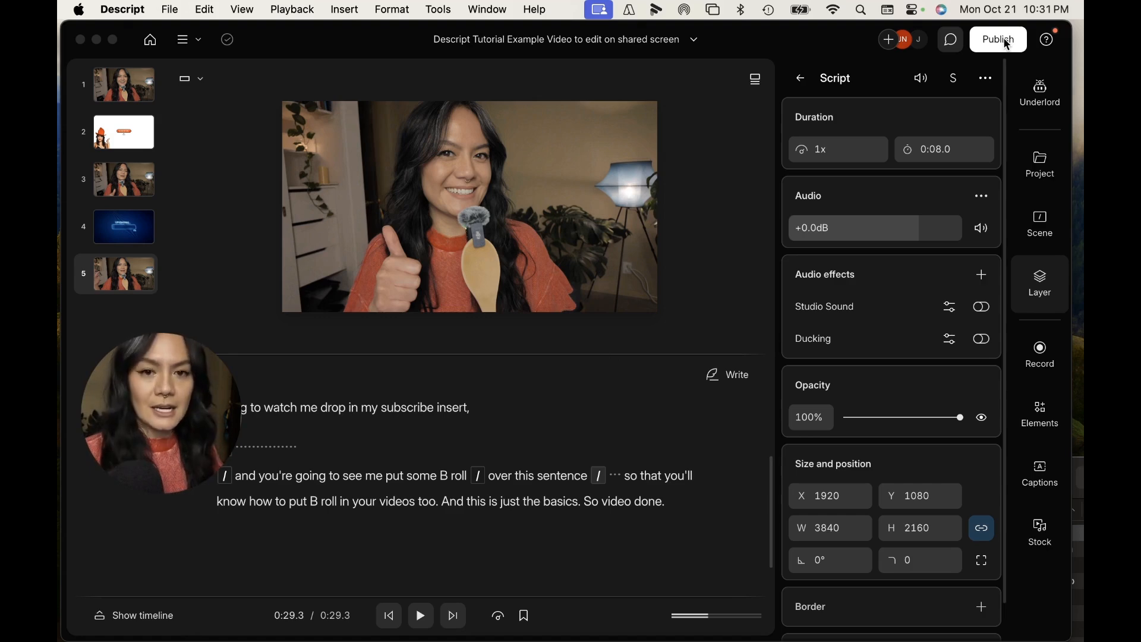
Set up web-link publishing at 1080p, briefly checking the Export options first
left_click(998, 39)
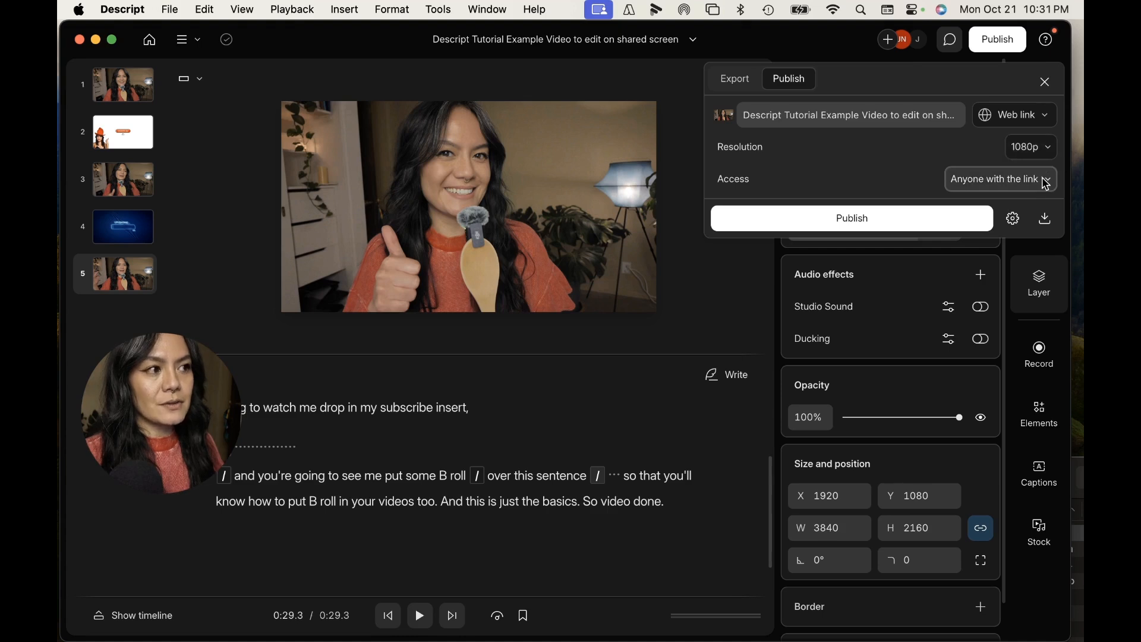
mouse_move(1005, 204)
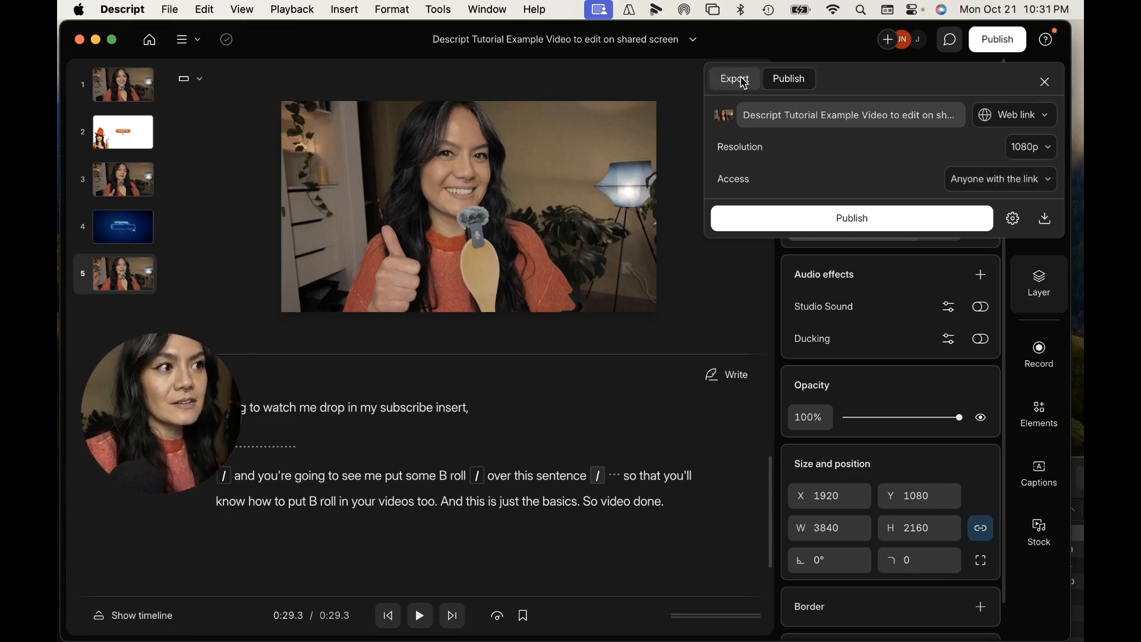
left_click(733, 79)
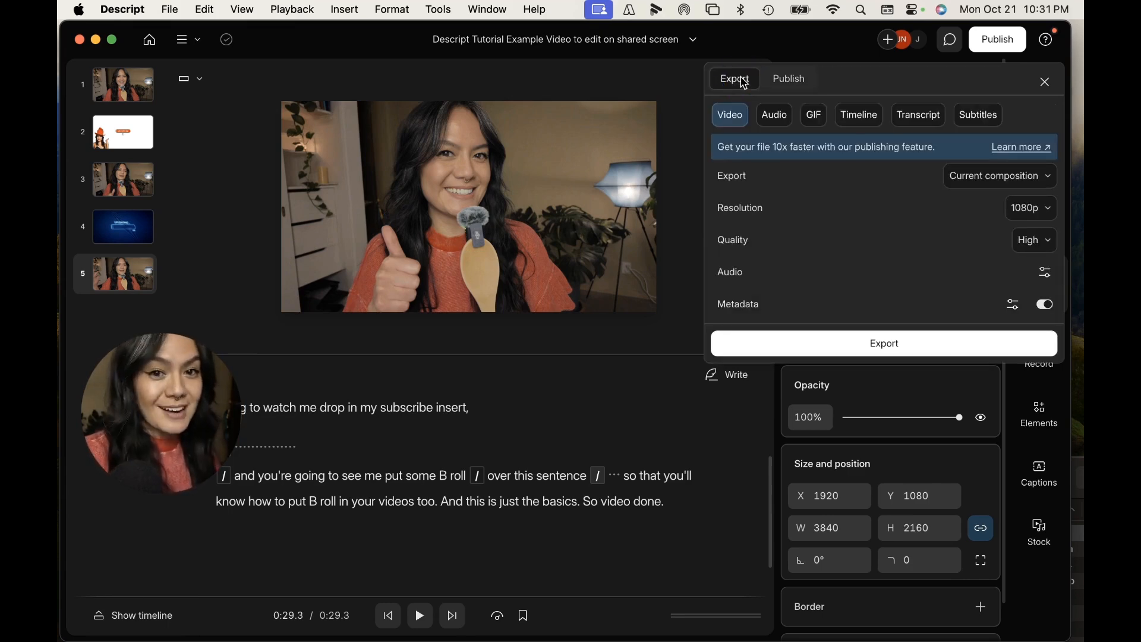
left_click(789, 79)
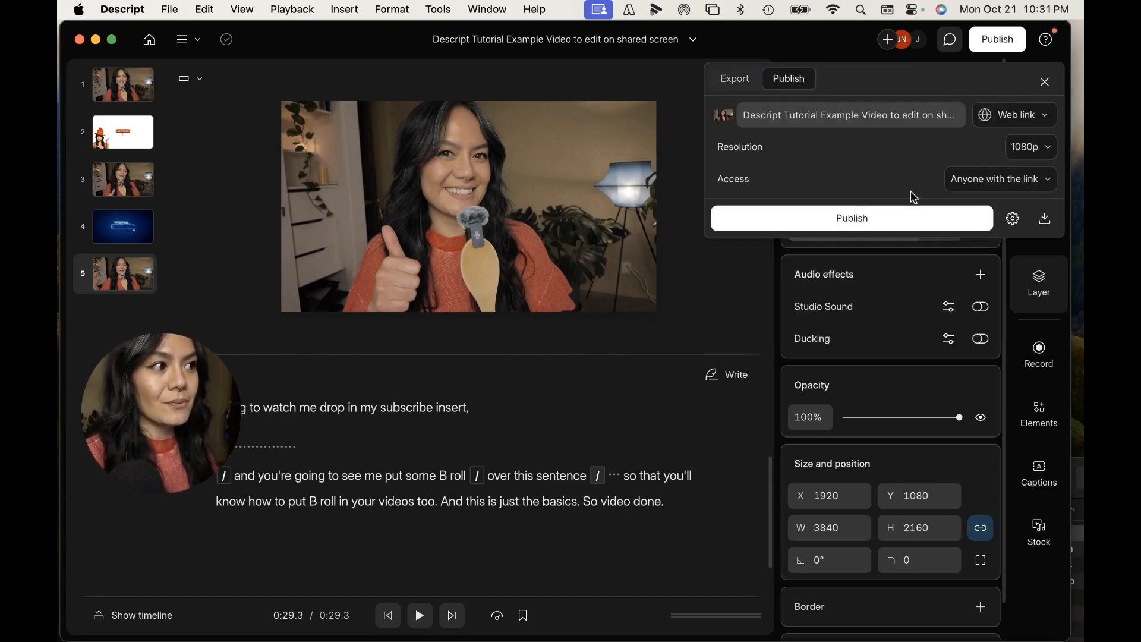
left_click(1031, 147)
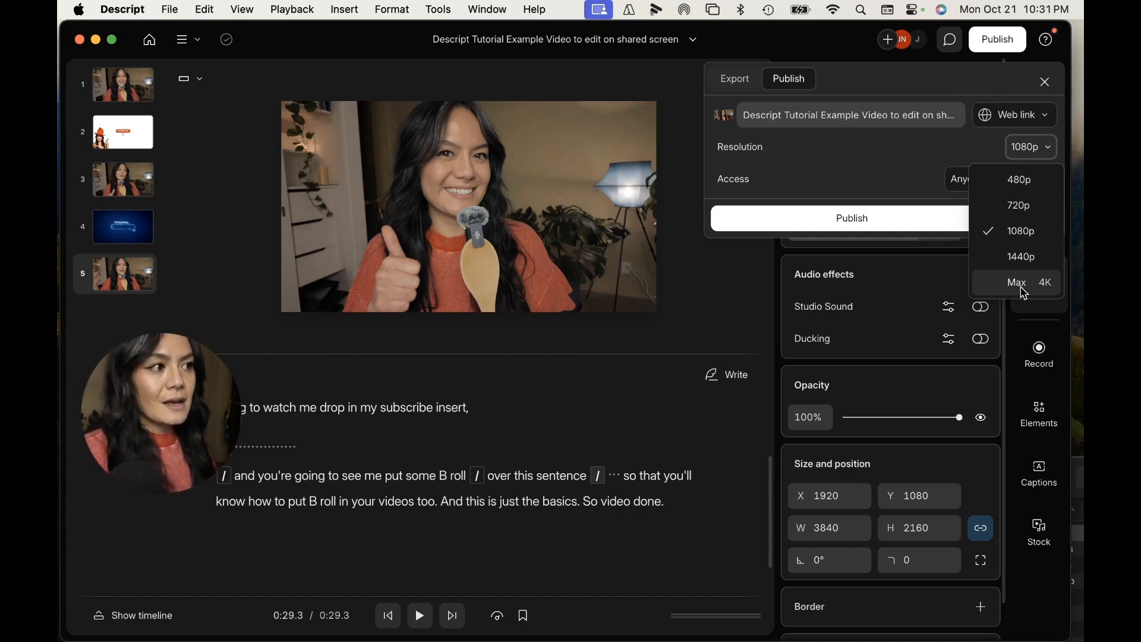
mouse_move(1020, 215)
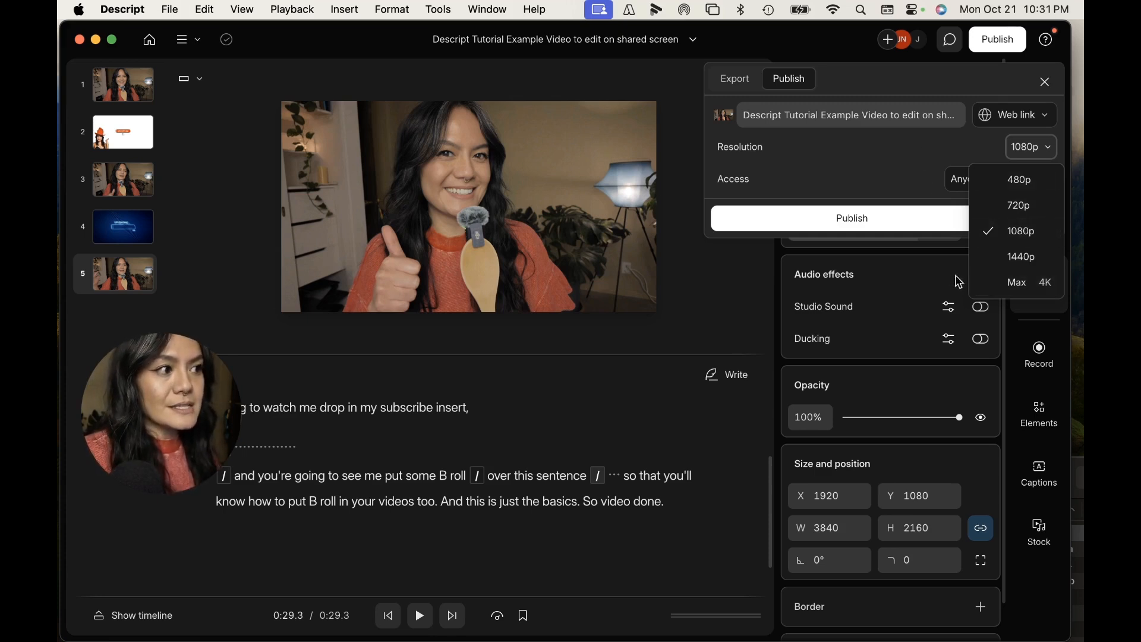
left_click(1020, 231)
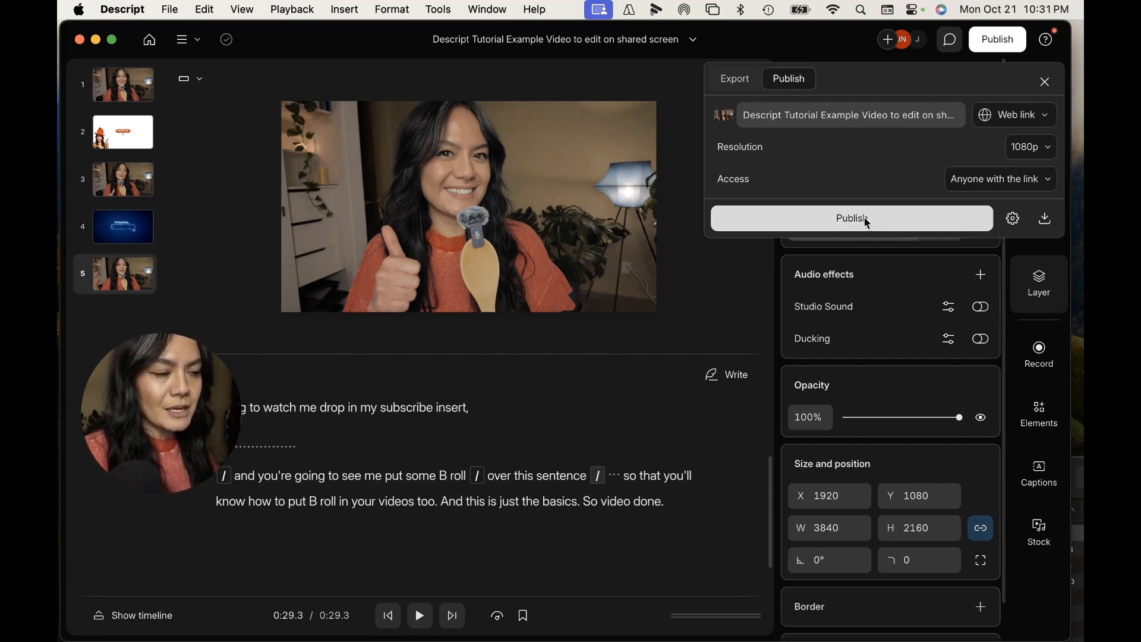
Publish the video as a 1080p web link, then cancel the download save prompt
left_click(852, 219)
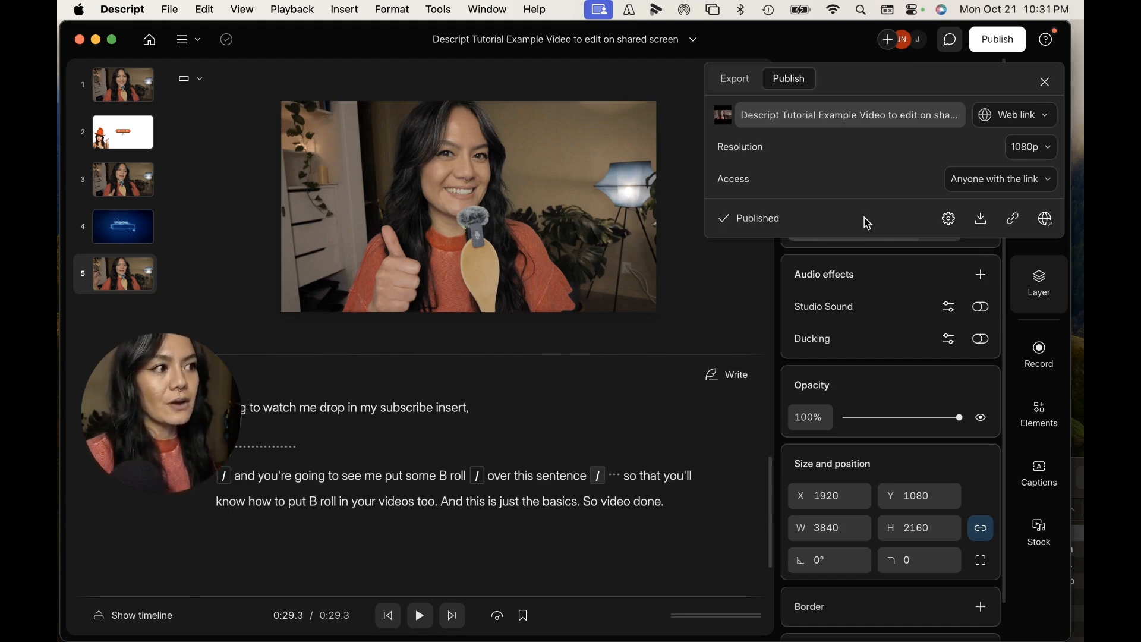
mouse_move(980, 218)
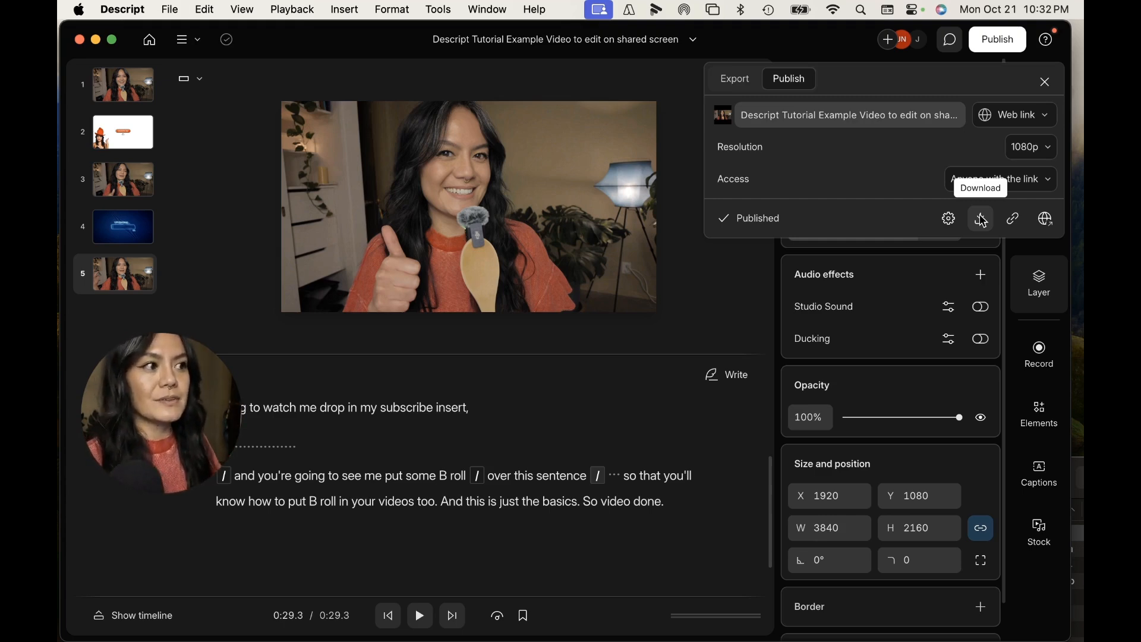
left_click(980, 219)
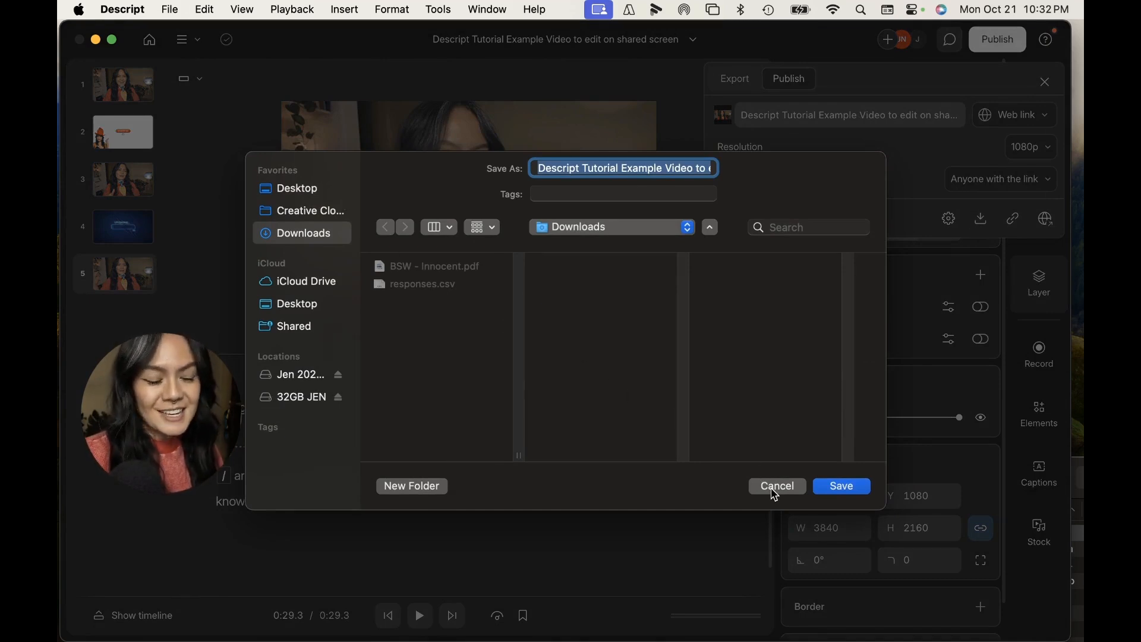
left_click(842, 487)
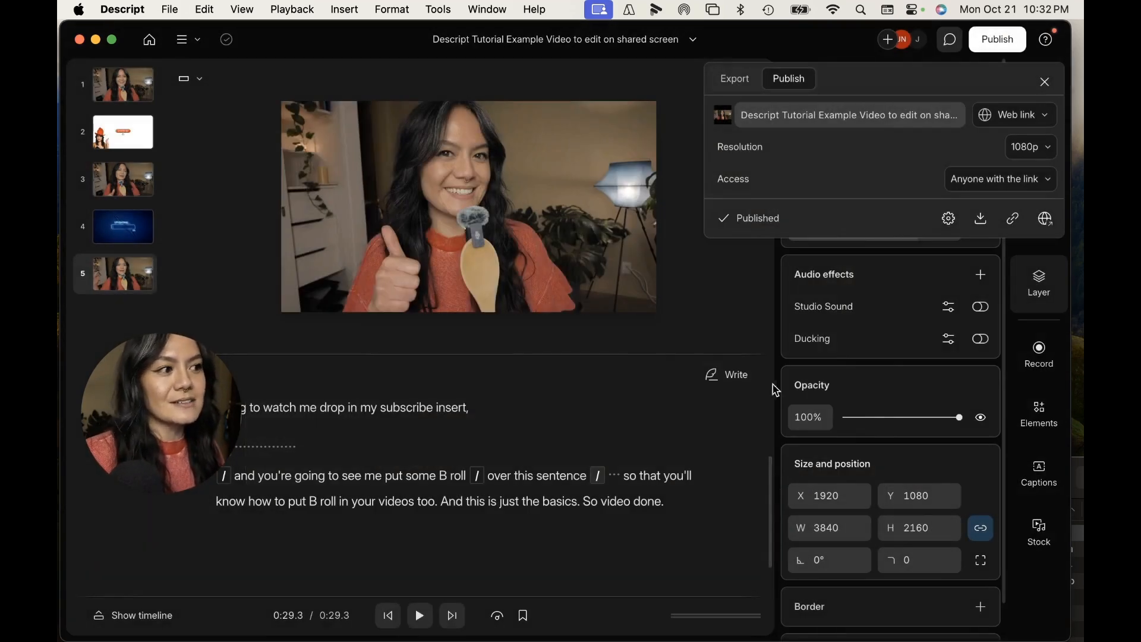